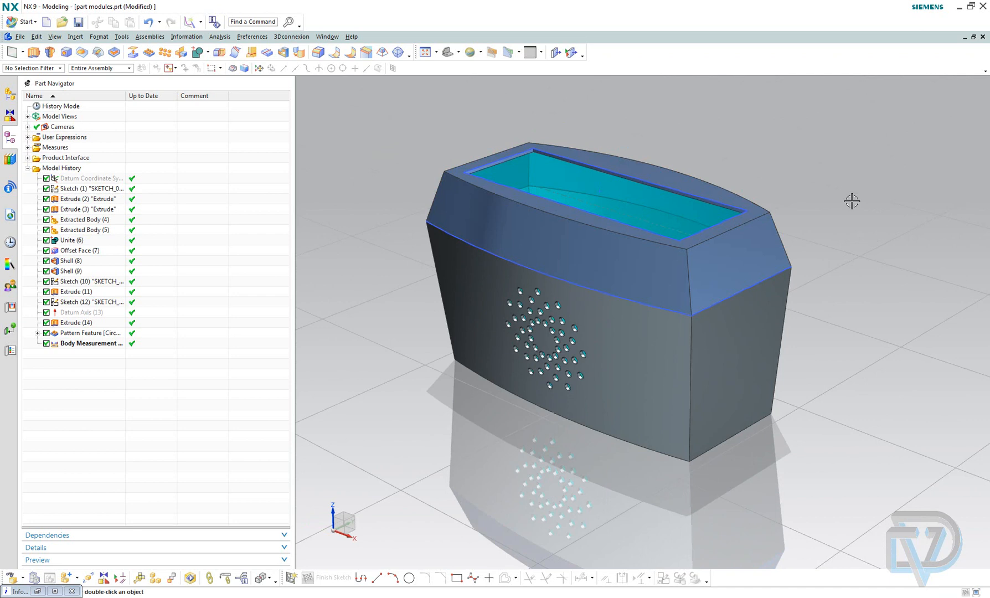
Orbit the enclosure model and show the Optimization and Sensitivity Study commands
{"action": "left_click_drag", "start_coordinate": [851, 201], "coordinate": [611, 253]}
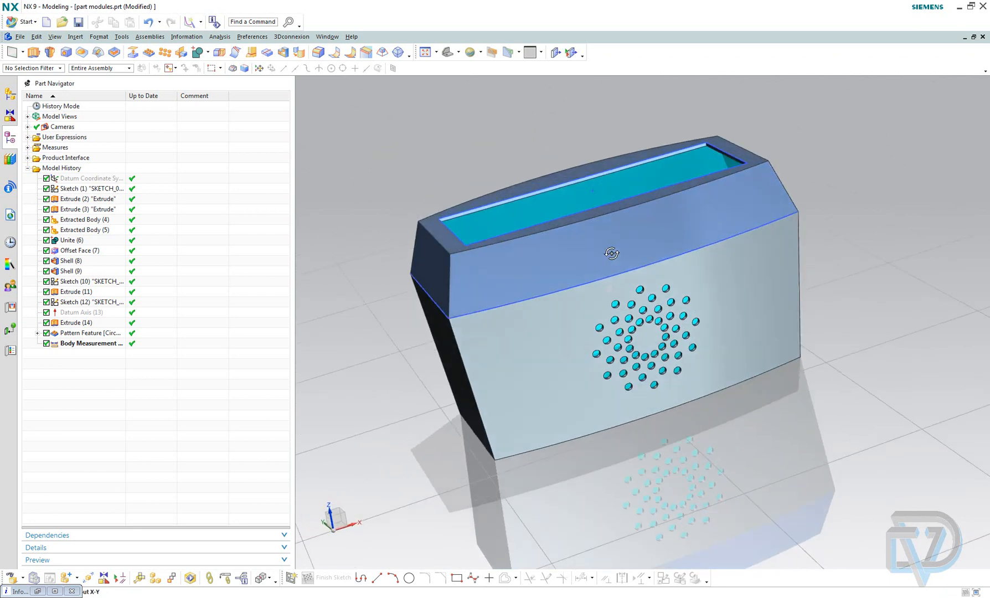
{"action": "left_click", "coordinate": [220, 36]}
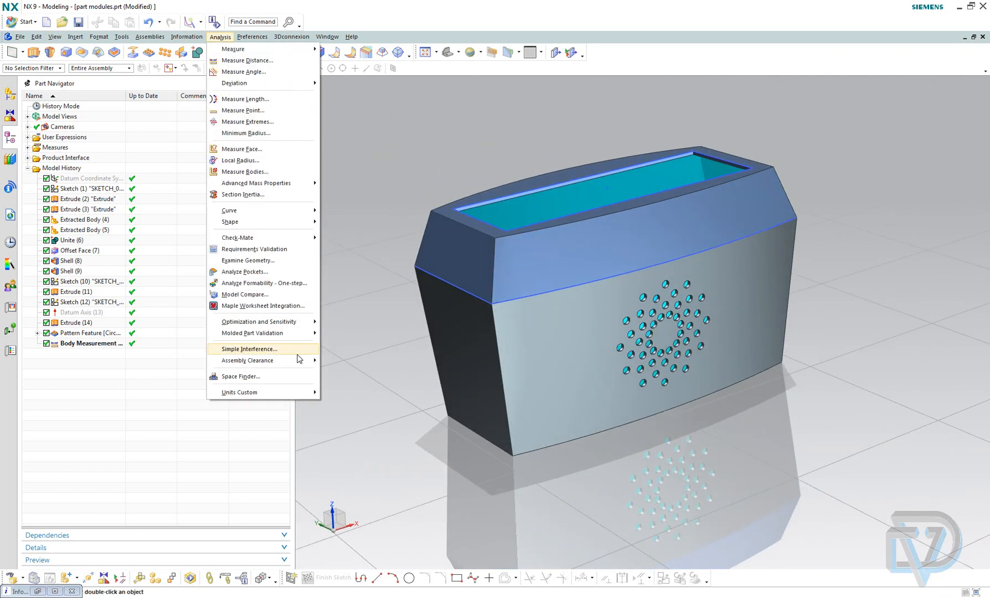
{"action": "mouse_move", "coordinate": [259, 321]}
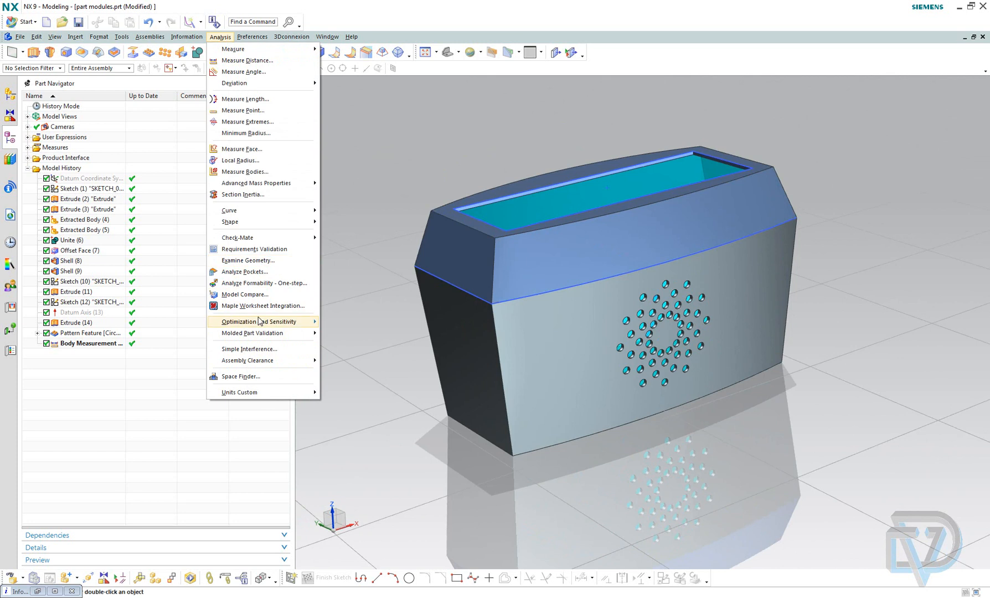
{"action": "mouse_move", "coordinate": [253, 321]}
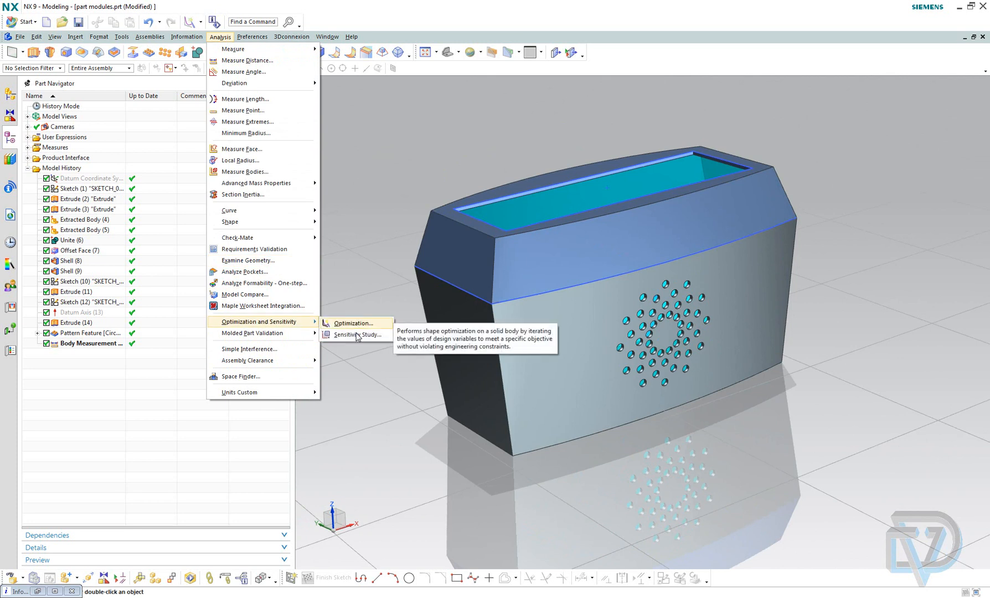
{"action": "left_click", "coordinate": [355, 322]}
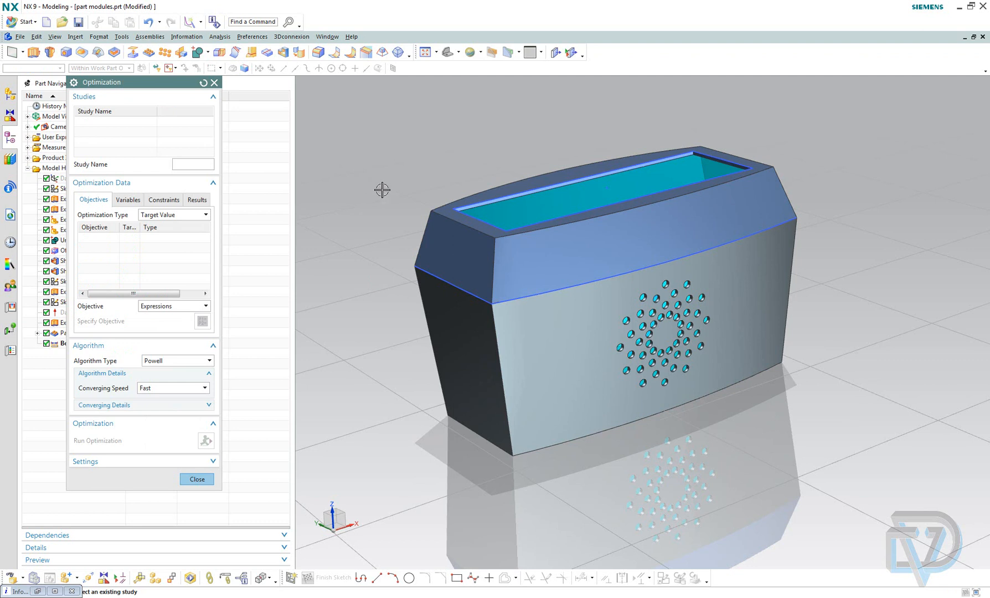
{"action": "mouse_move", "coordinate": [104, 201]}
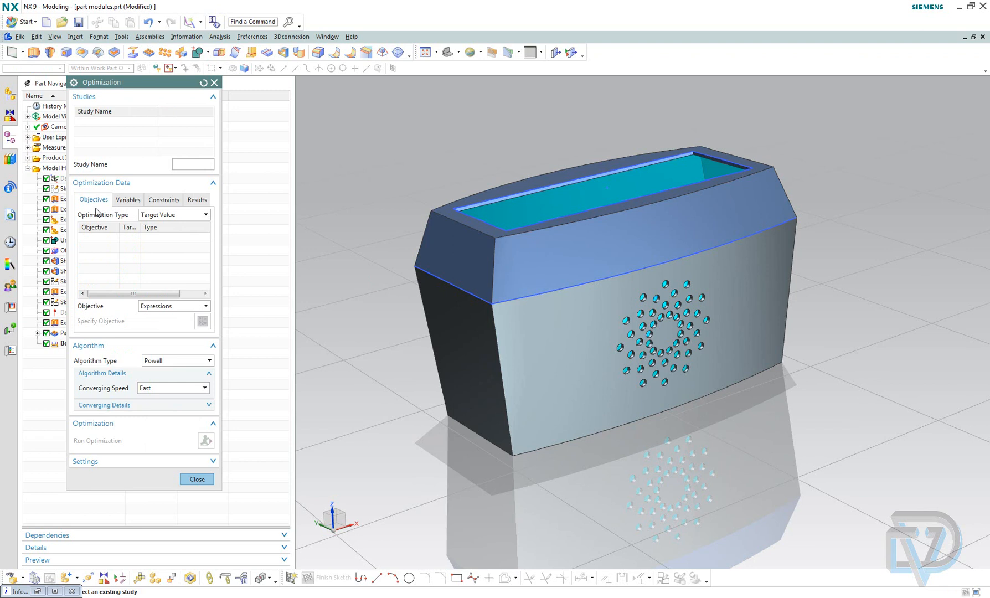
{"action": "left_click", "coordinate": [95, 228]}
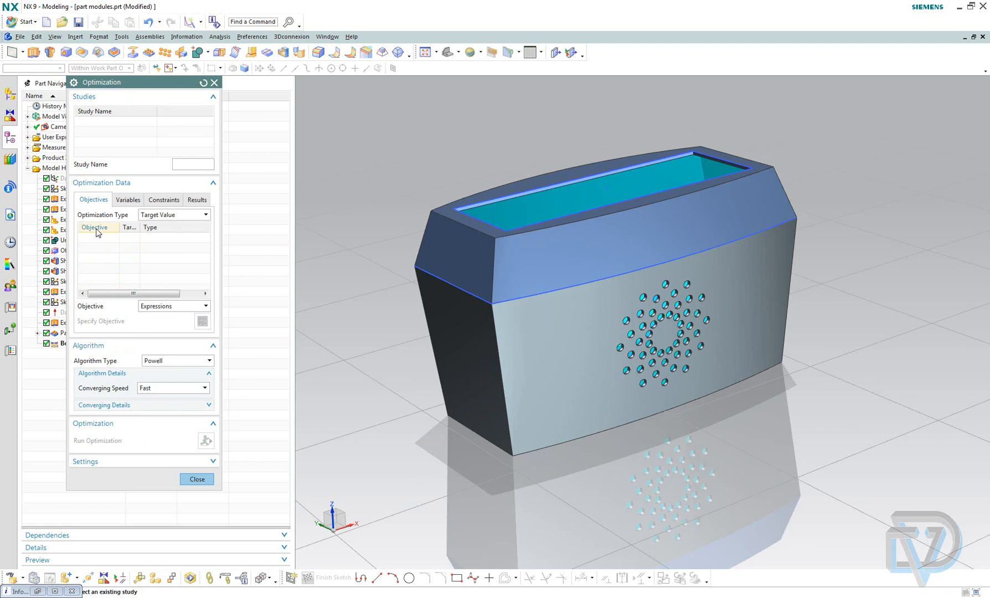
{"action": "left_click", "coordinate": [192, 164]}
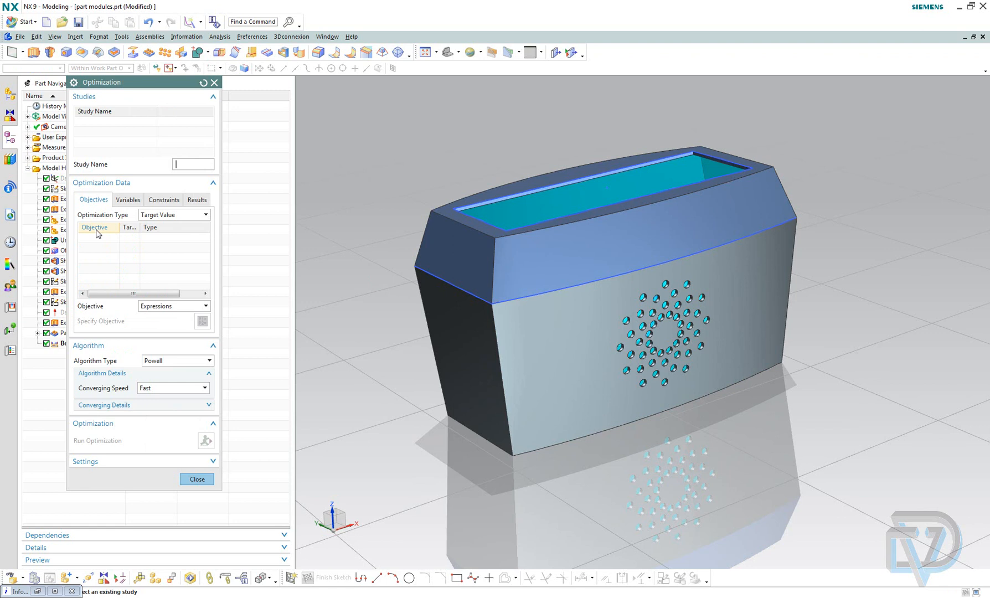
{"action": "left_click", "coordinate": [128, 199]}
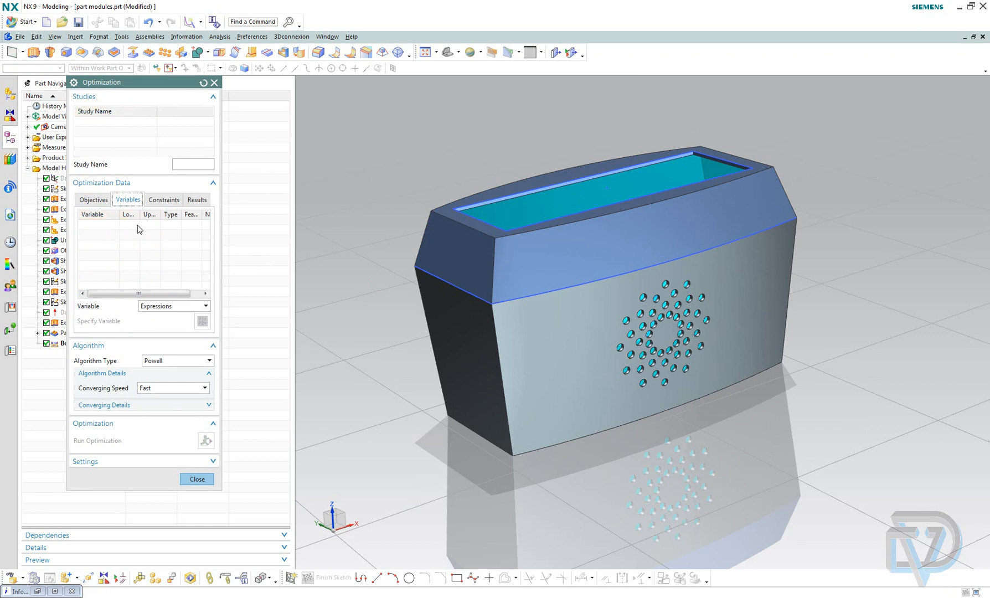
{"action": "mouse_move", "coordinate": [125, 240]}
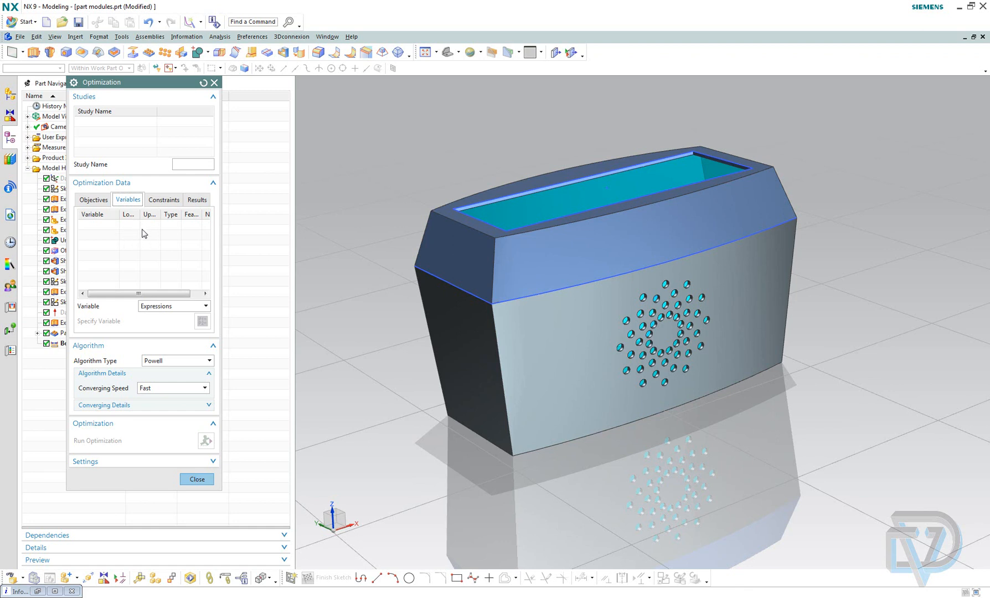
{"action": "left_click", "coordinate": [93, 199]}
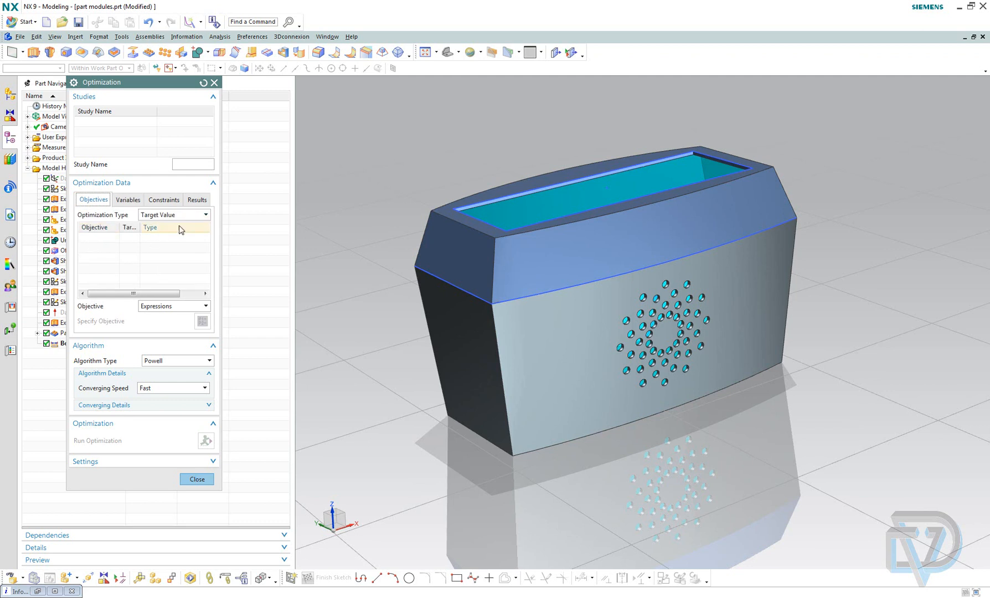
{"action": "mouse_move", "coordinate": [201, 222]}
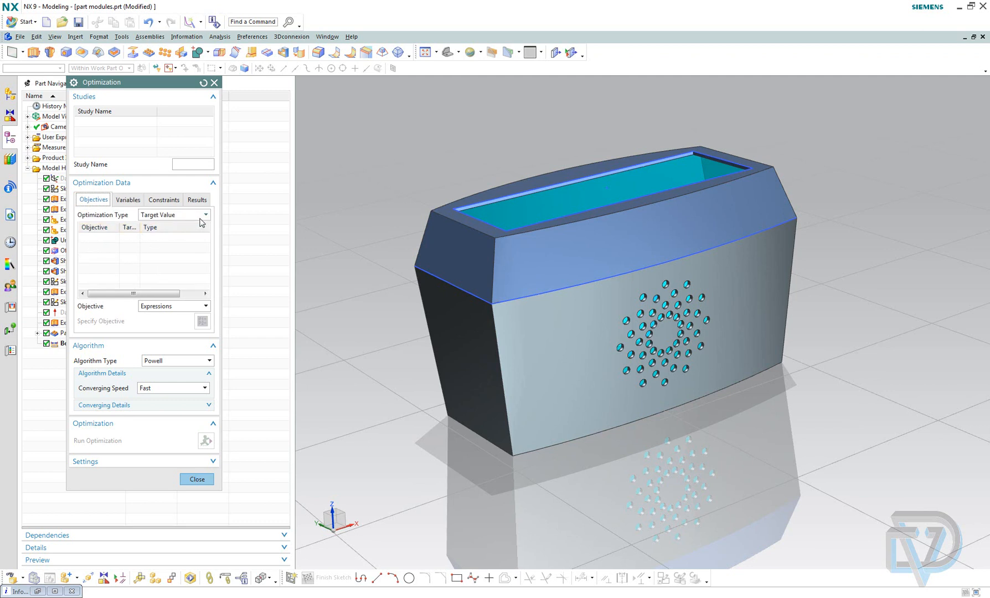
{"action": "left_click", "coordinate": [197, 478]}
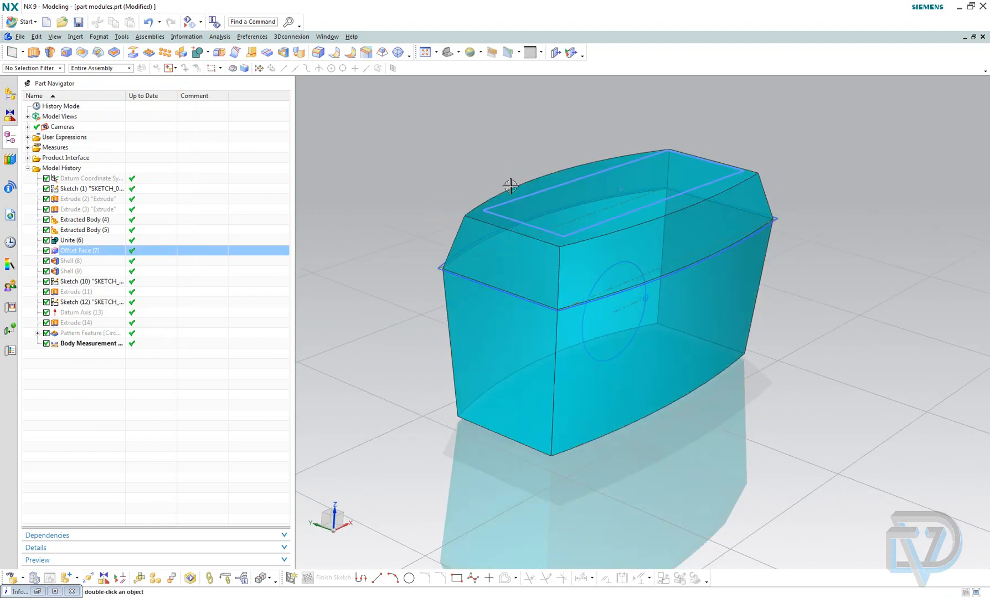
Inspect the inches_cubed volume expression, about 14.52 in³, in the Expressions list
{"action": "left_click", "coordinate": [122, 36]}
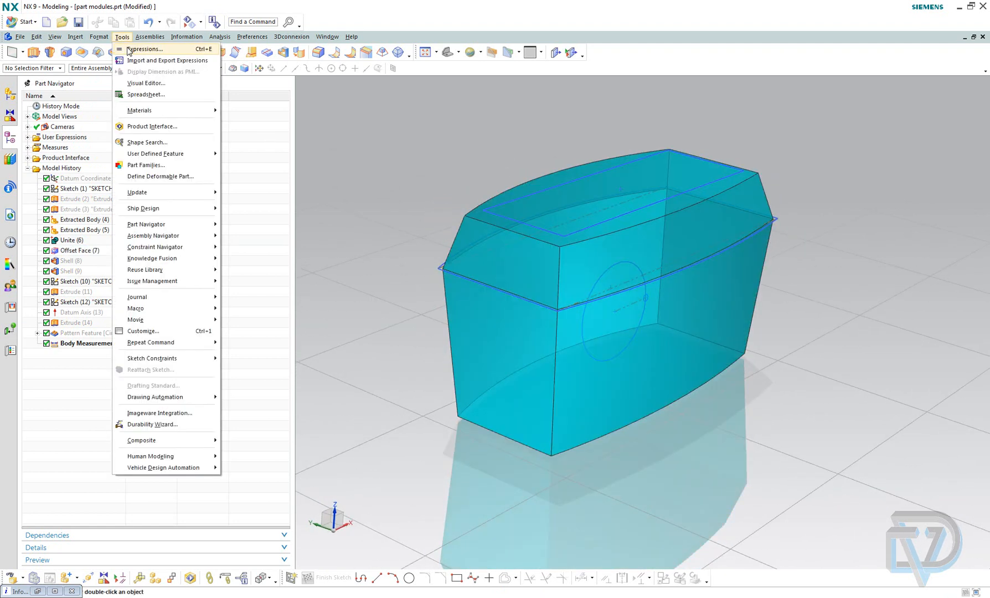
{"action": "left_click", "coordinate": [144, 49]}
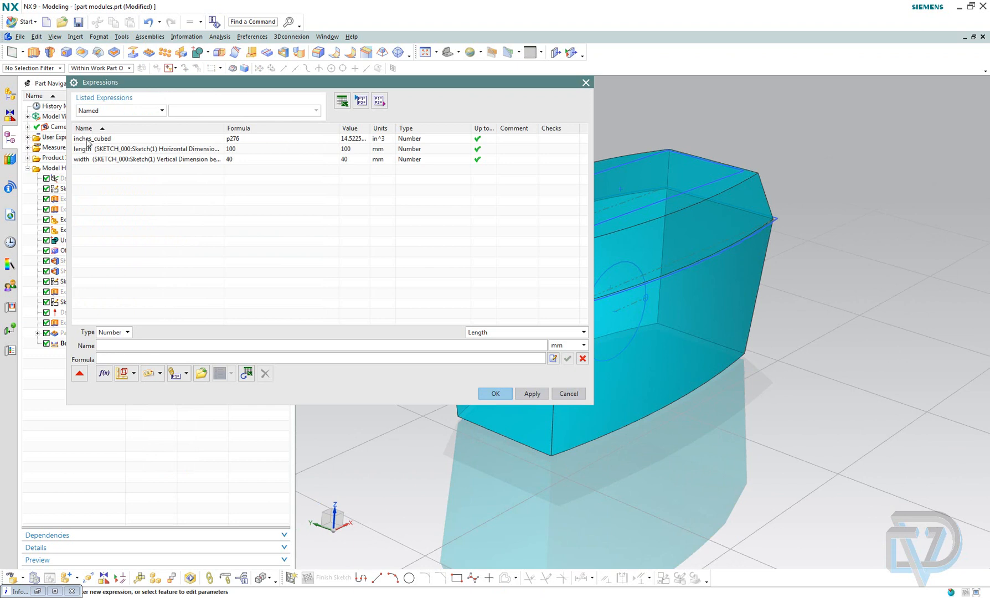
{"action": "left_click", "coordinate": [92, 138]}
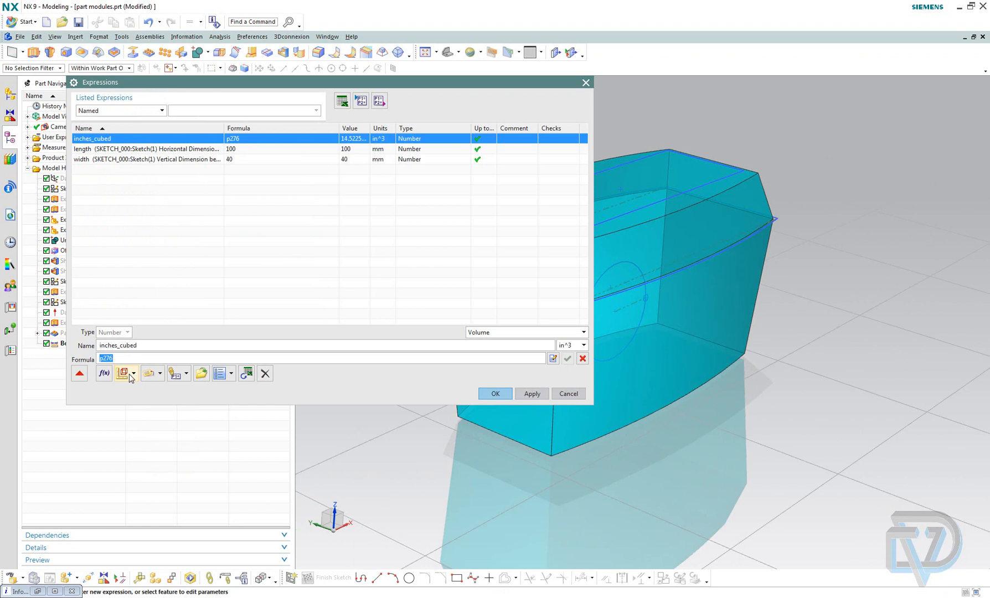
{"action": "mouse_move", "coordinate": [124, 372]}
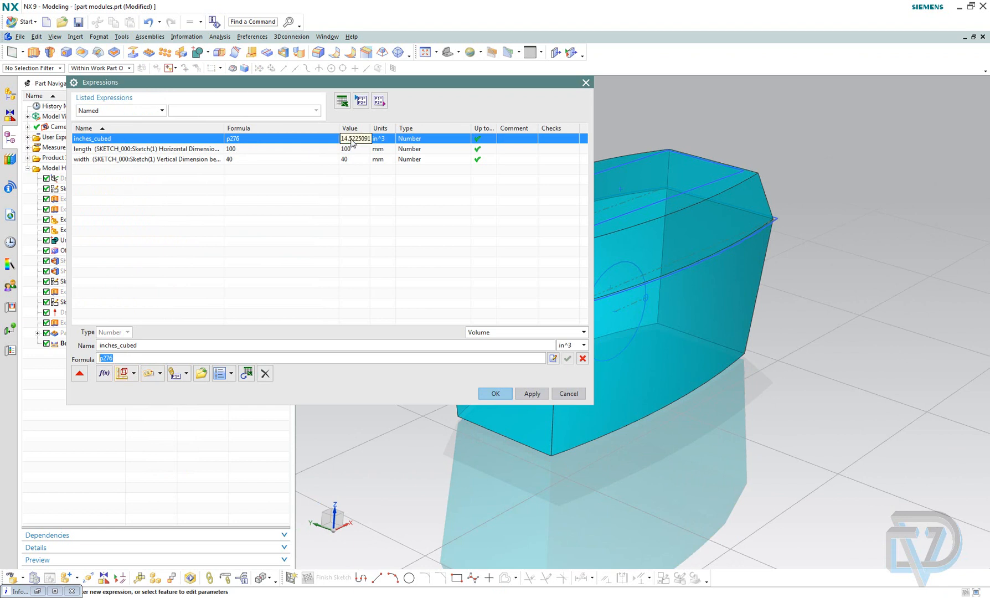
{"action": "mouse_move", "coordinate": [356, 139]}
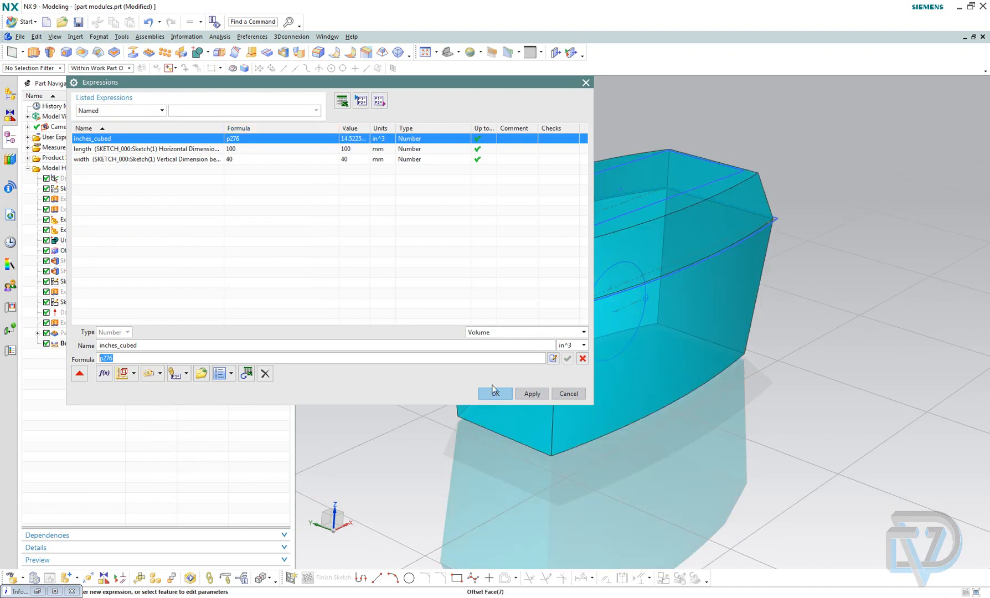
{"action": "left_click", "coordinate": [494, 393]}
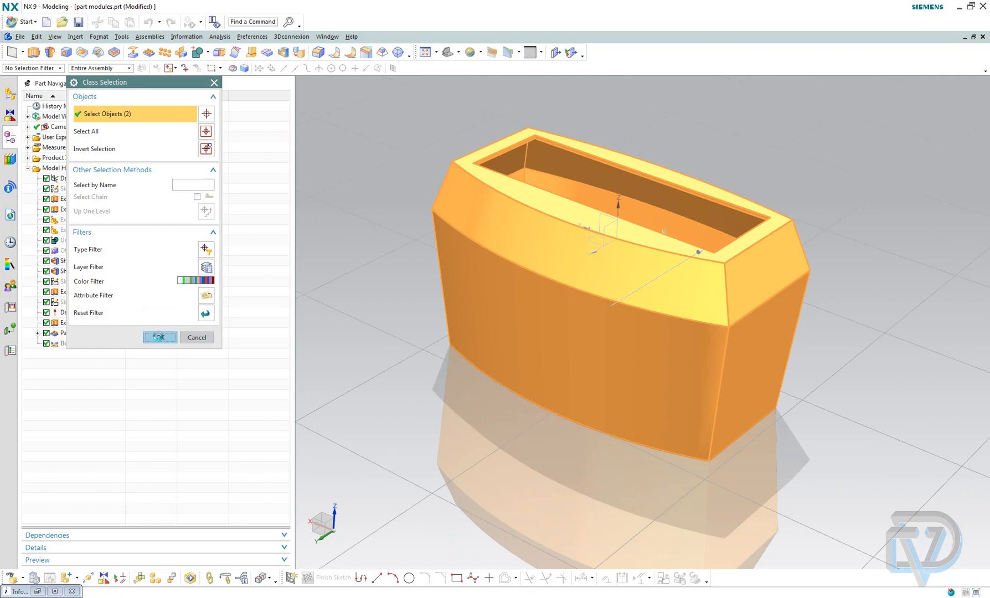
Confirm the selection of both enclosure bodies
{"action": "left_click", "coordinate": [159, 337]}
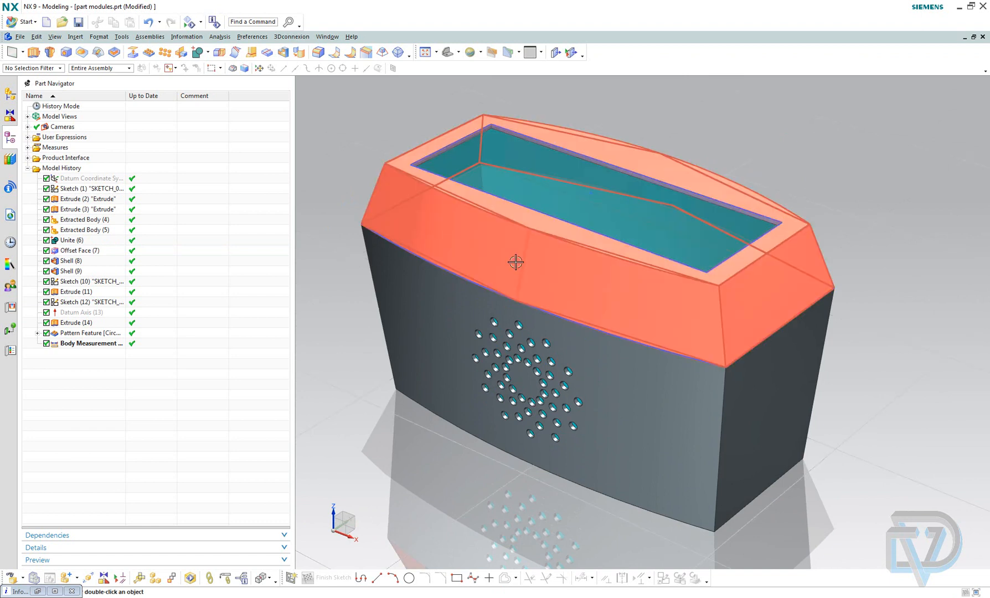
Change the enclosure's sketch length dimension from 100 to 70 mm
{"action": "double_click", "coordinate": [88, 188]}
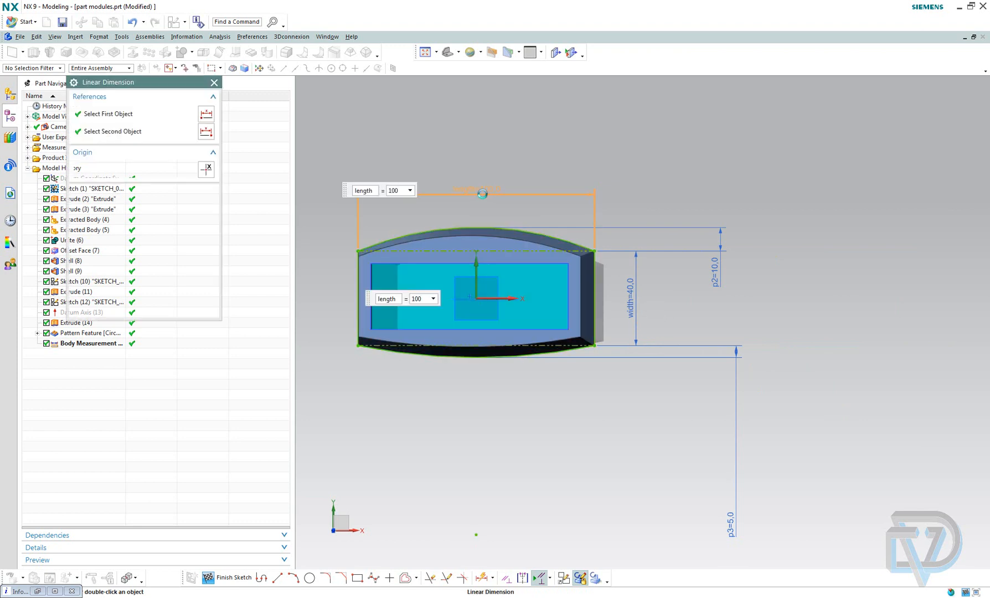
{"action": "left_click", "coordinate": [483, 194]}
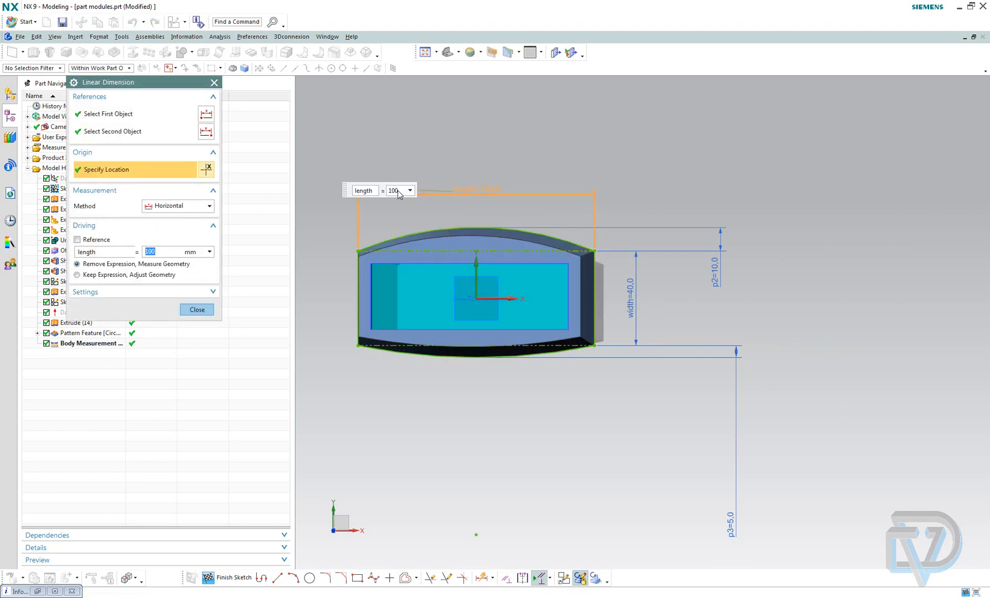
{"action": "type", "text": "7"}
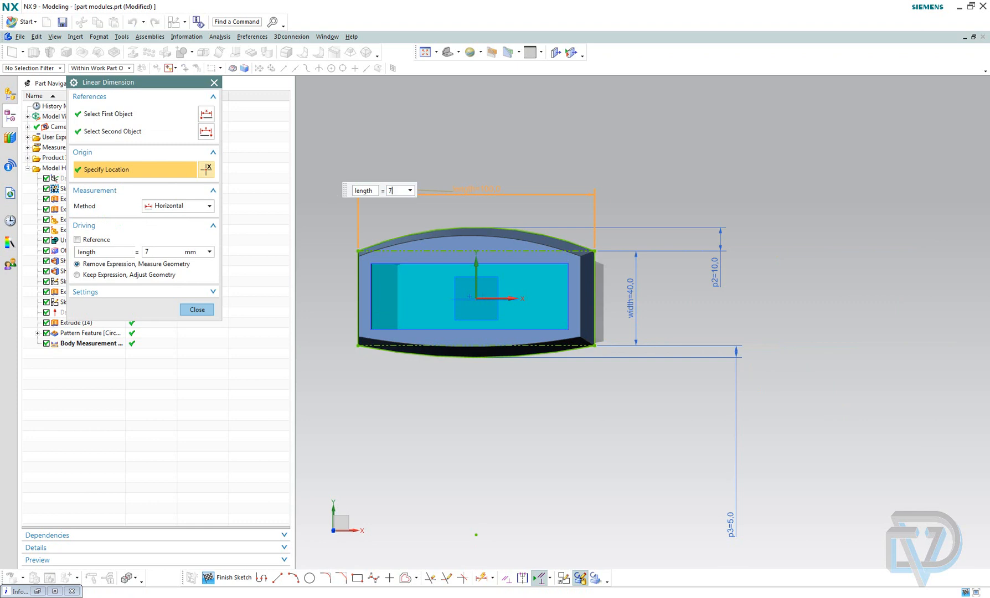
{"action": "type", "text": "0"}
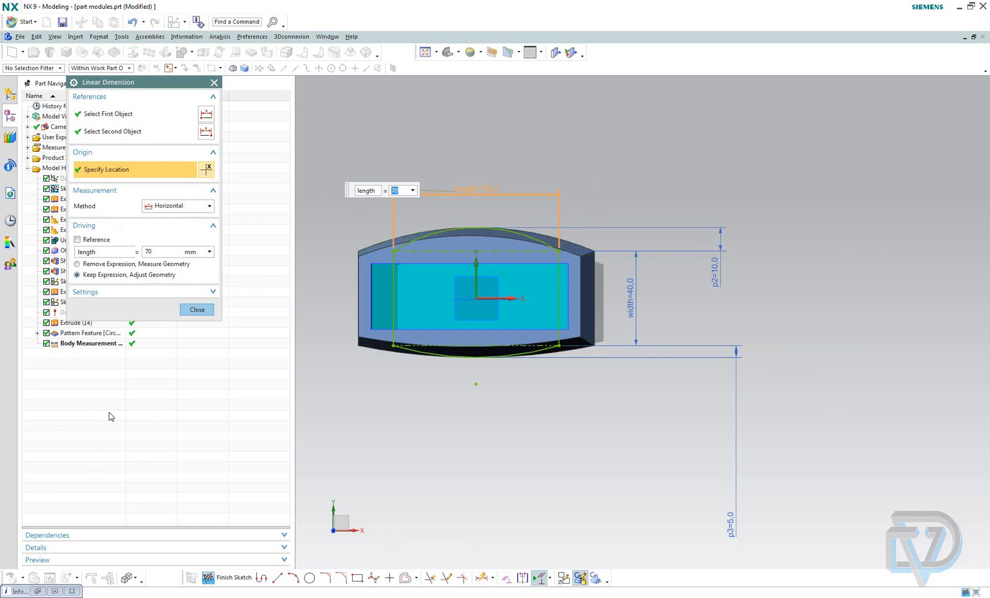
{"action": "left_click", "coordinate": [197, 309]}
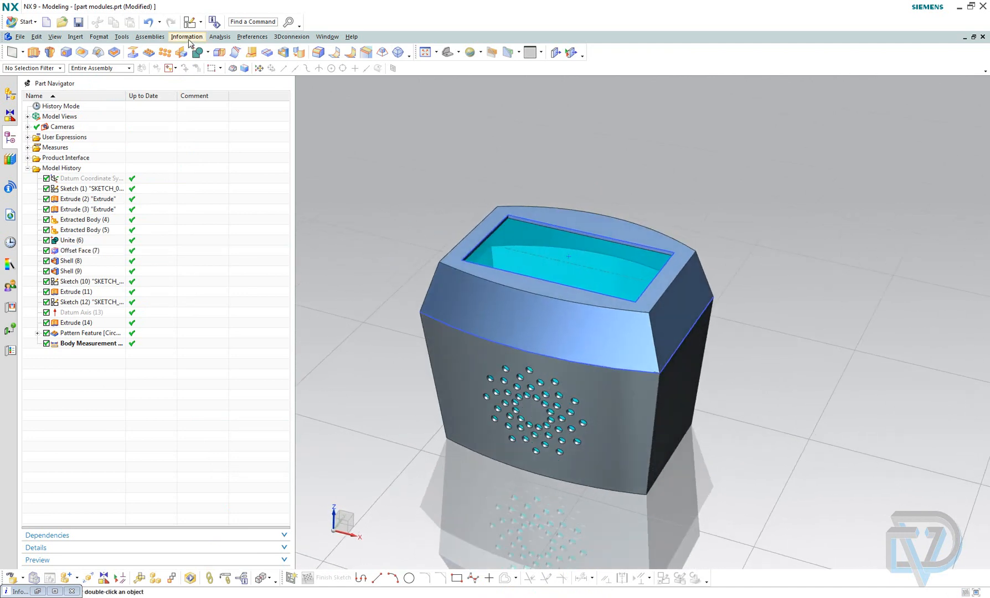
Check that inches_cubed (formula p276) now reads about 9.94 in³, then close Expressions
{"action": "left_click", "coordinate": [122, 36]}
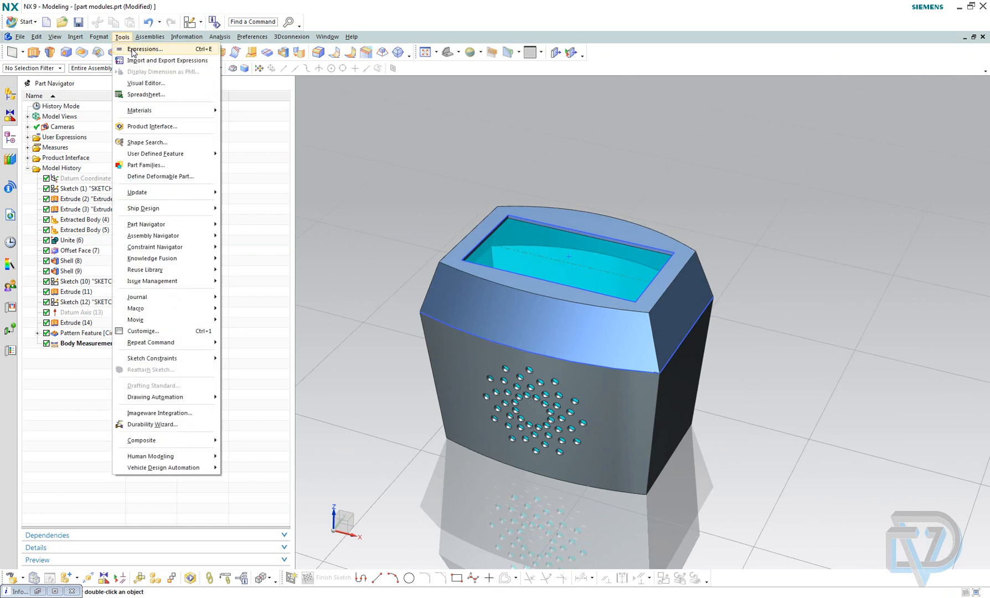
{"action": "left_click", "coordinate": [145, 49]}
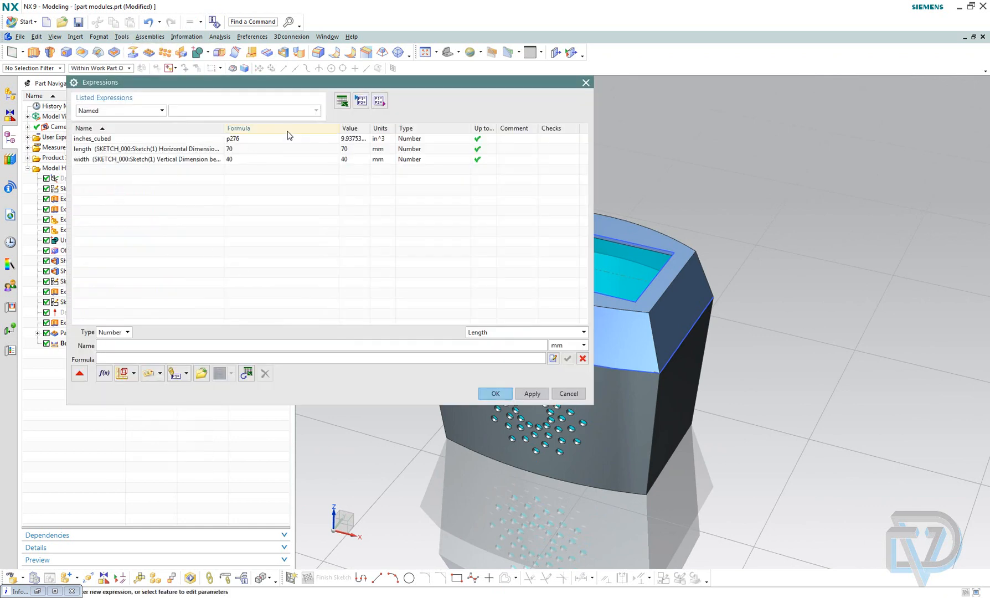
{"action": "left_click", "coordinate": [92, 138]}
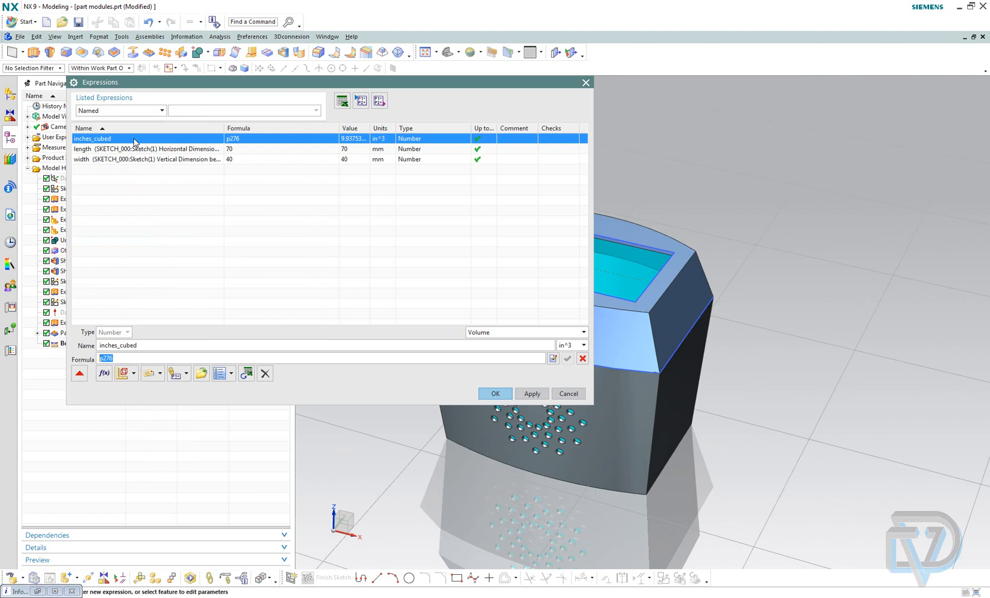
{"action": "mouse_move", "coordinate": [495, 393]}
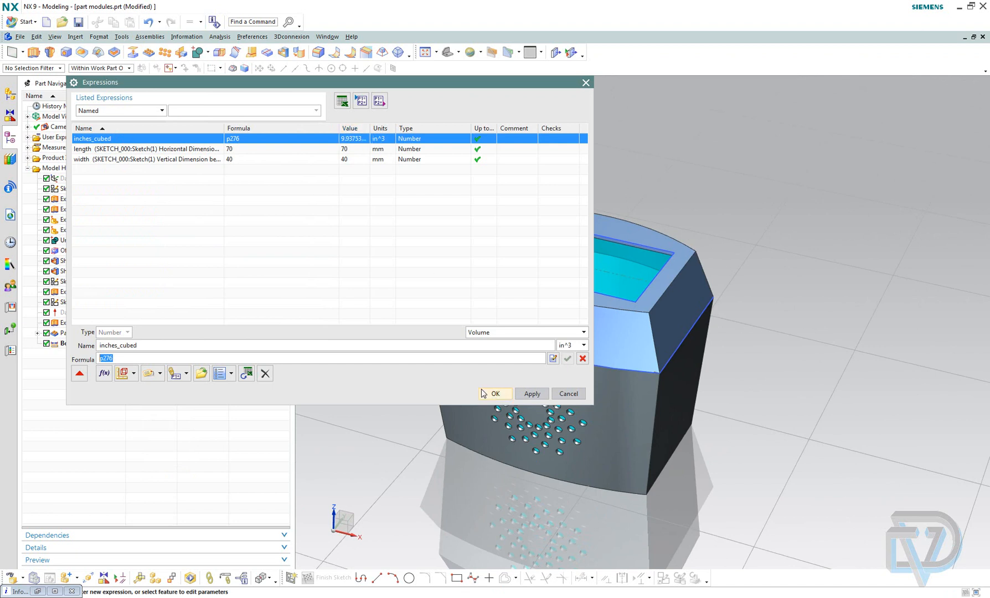
{"action": "left_click", "coordinate": [495, 393]}
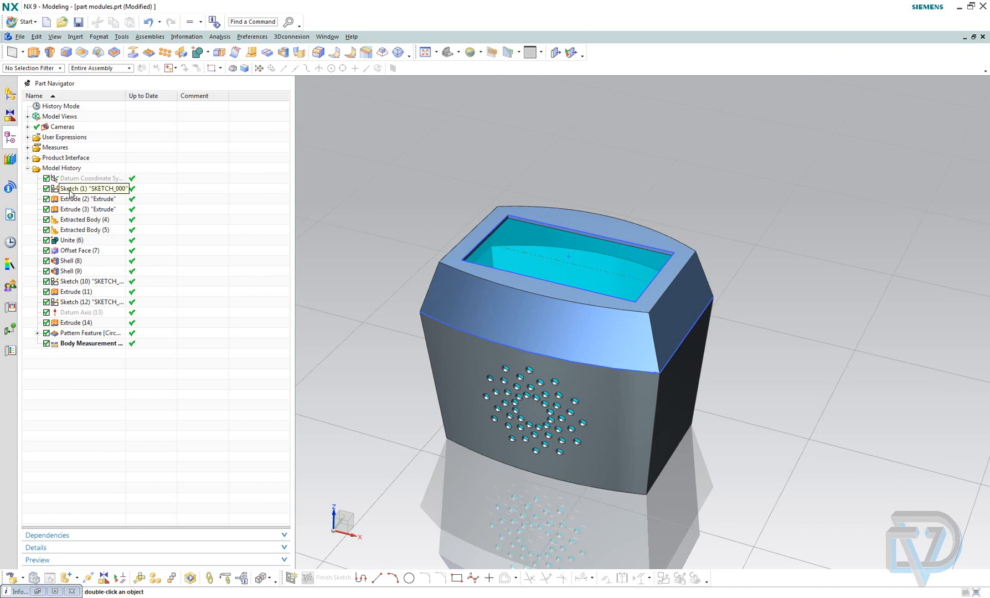
Set the base sketch length dimension to 150 mm and update the model
{"action": "double_click", "coordinate": [90, 188]}
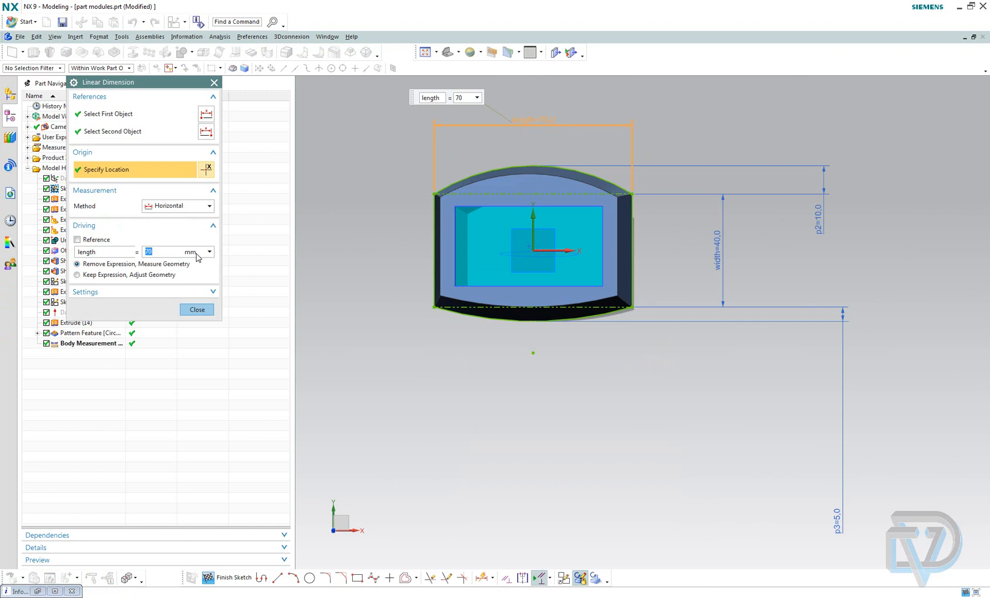
{"action": "type", "text": "150"}
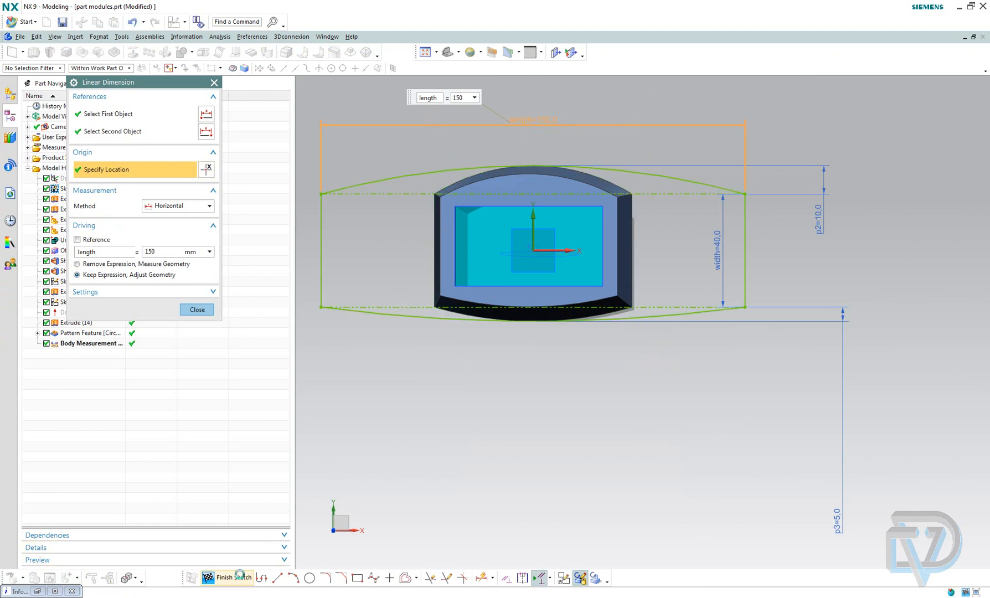
{"action": "left_click", "coordinate": [196, 309]}
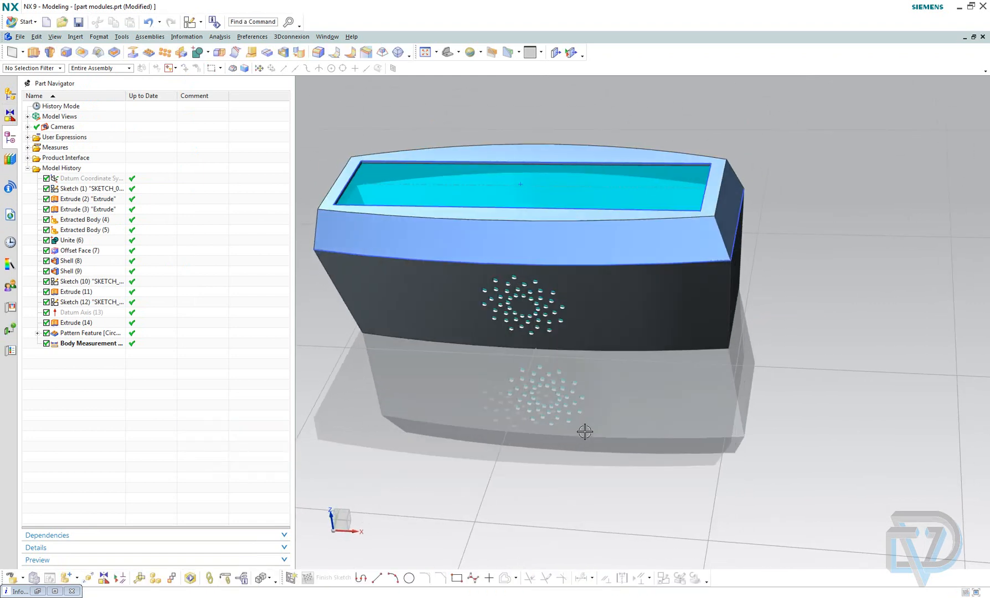
{"action": "left_click", "coordinate": [122, 36]}
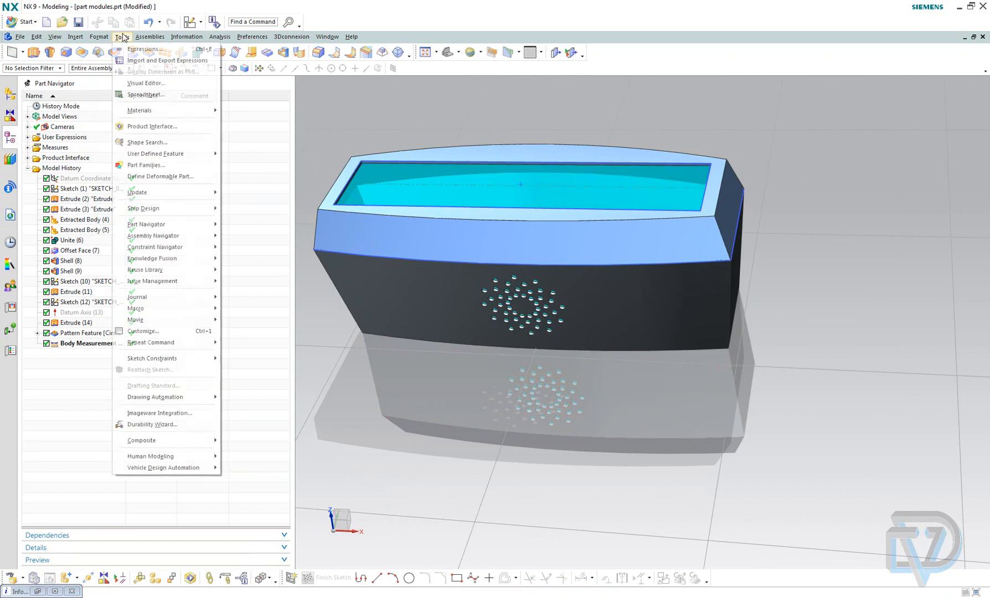
{"action": "left_click", "coordinate": [145, 50]}
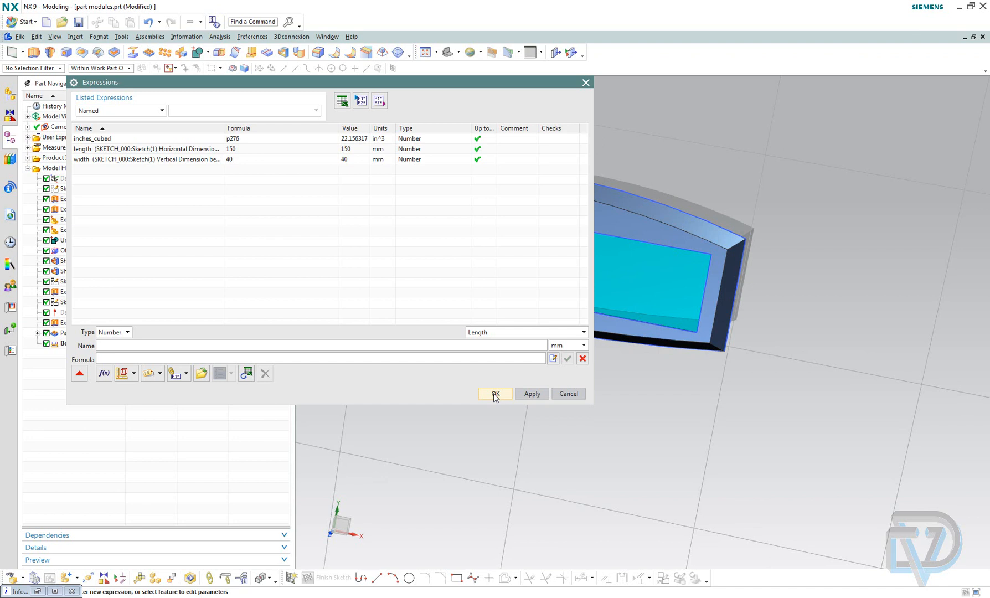
{"action": "left_click", "coordinate": [495, 393]}
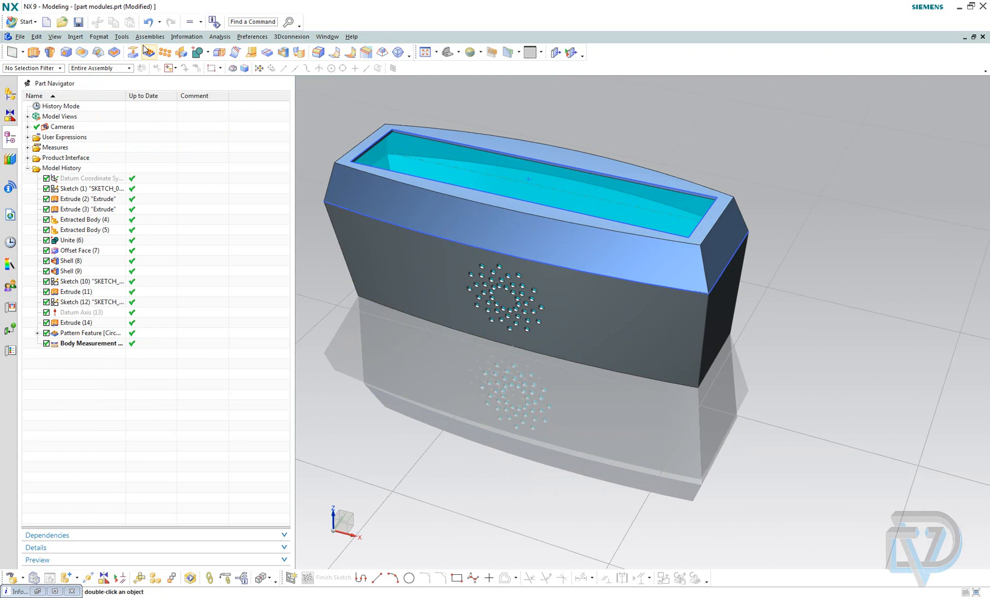
Create a new optimization study named volume with the Target Value type
{"action": "left_click", "coordinate": [220, 37]}
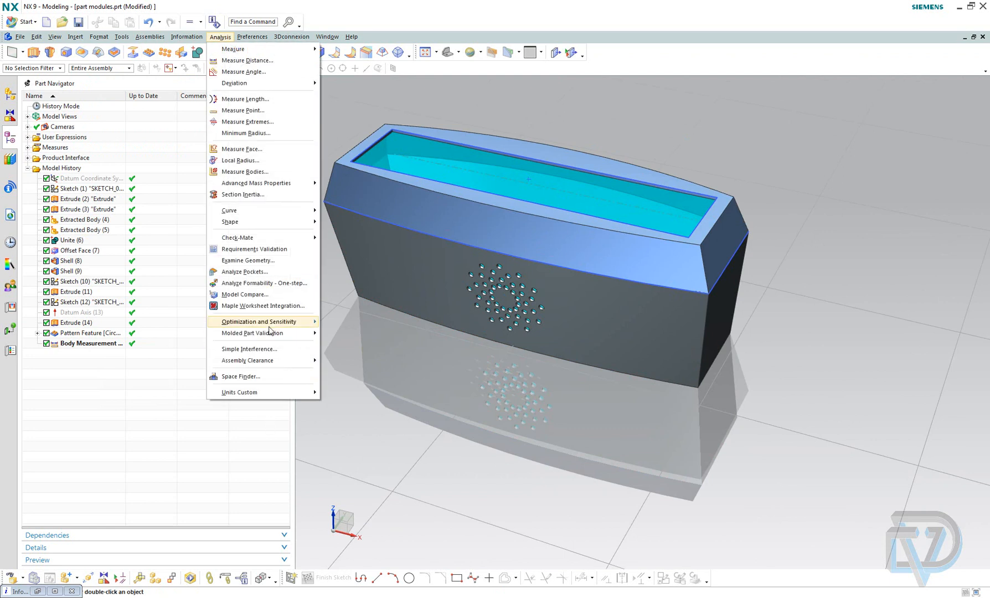
{"action": "mouse_move", "coordinate": [259, 321]}
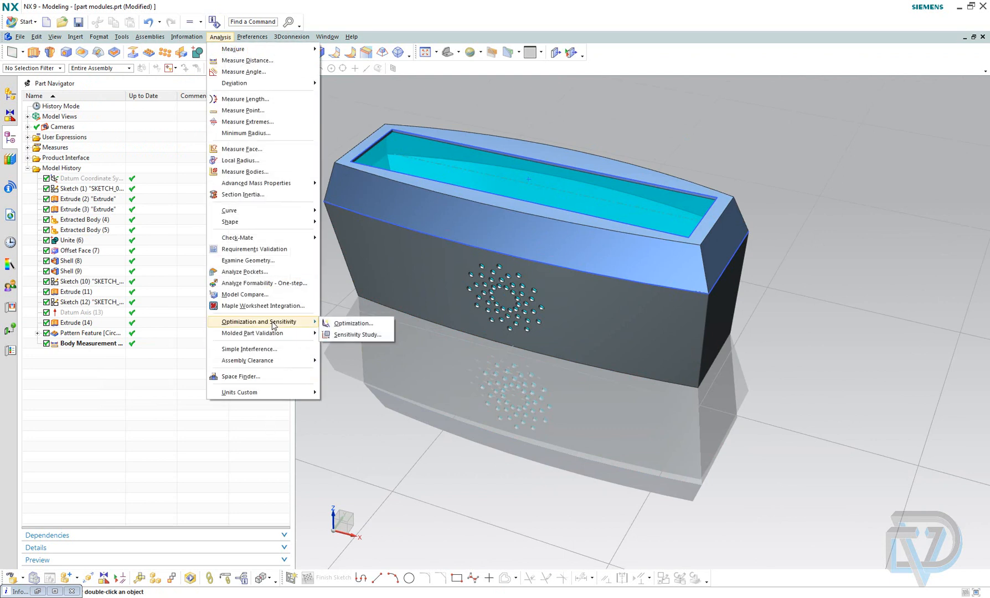
{"action": "left_click", "coordinate": [355, 323]}
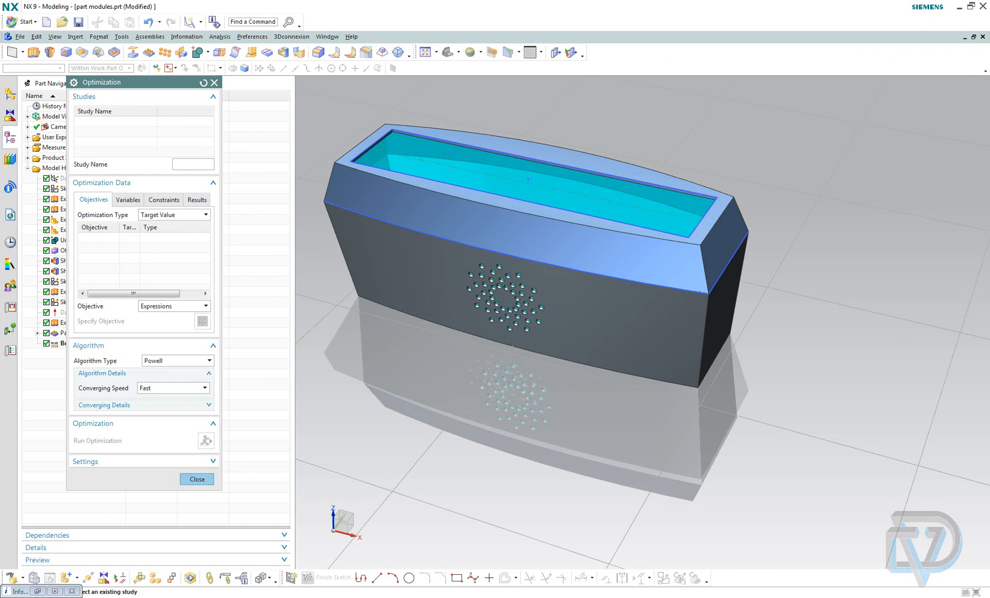
{"action": "type", "text": "volume"}
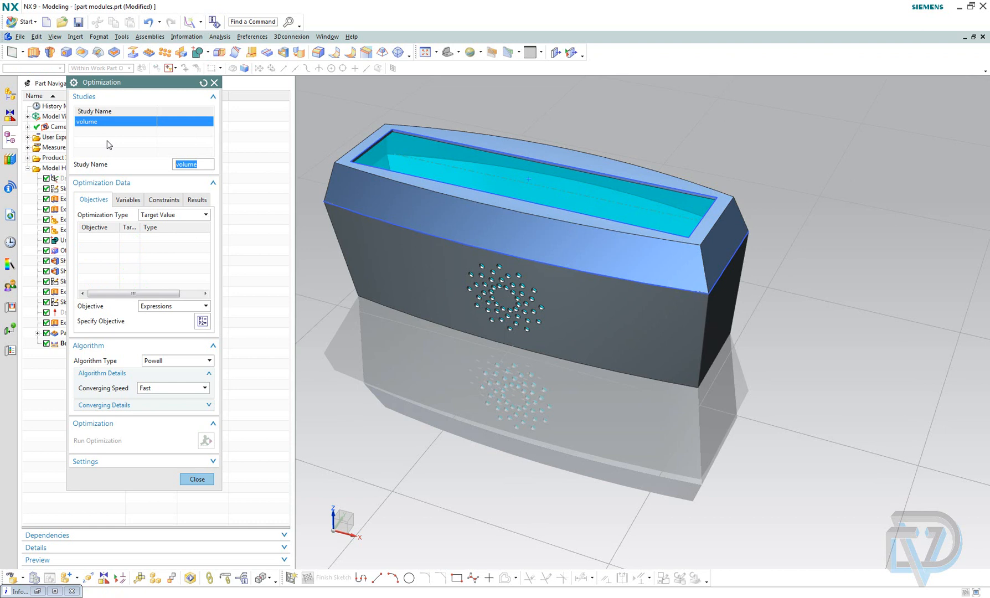
{"action": "mouse_move", "coordinate": [140, 266]}
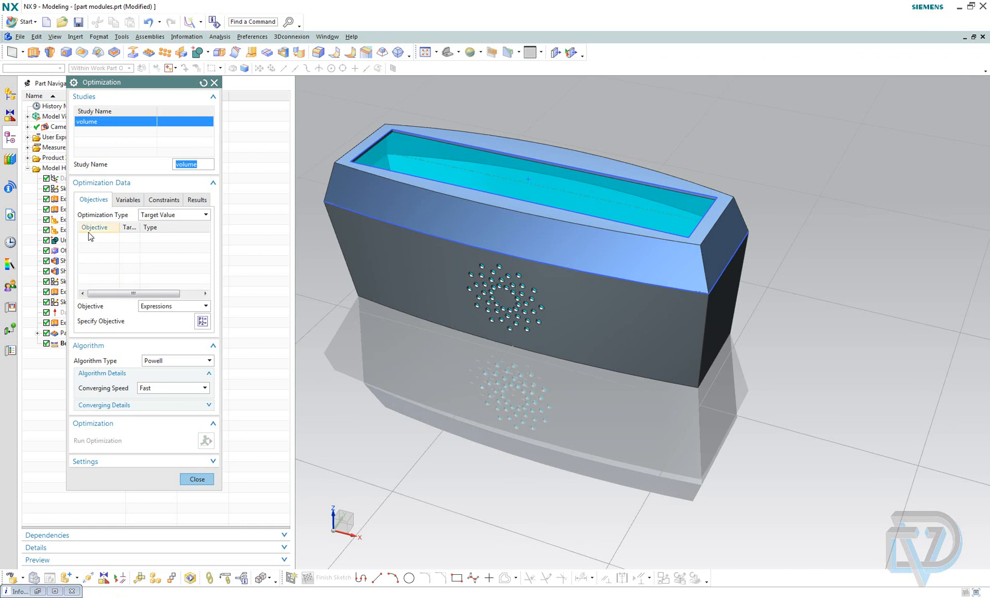
{"action": "left_click", "coordinate": [204, 215]}
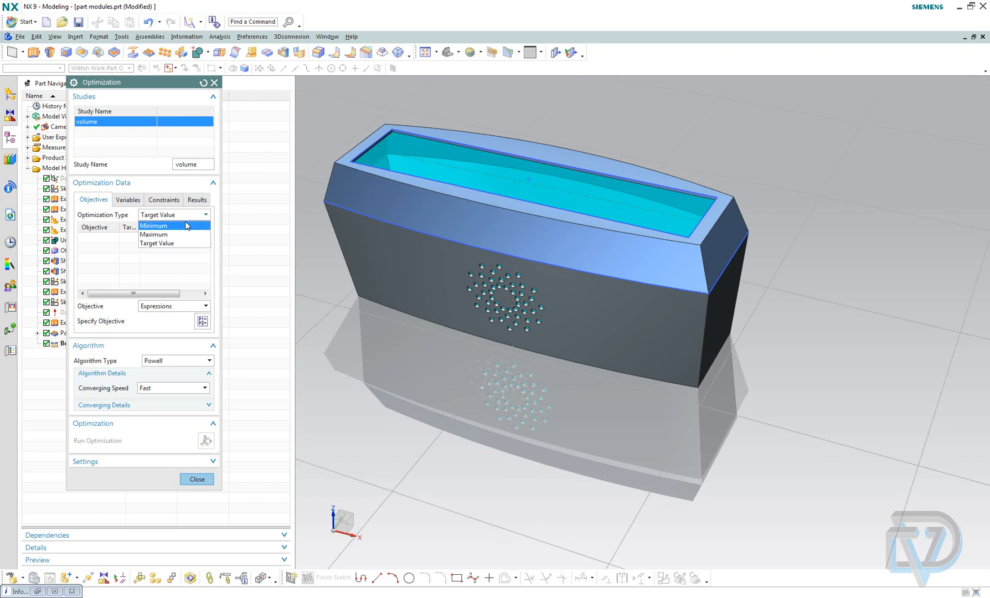
{"action": "left_click", "coordinate": [157, 243]}
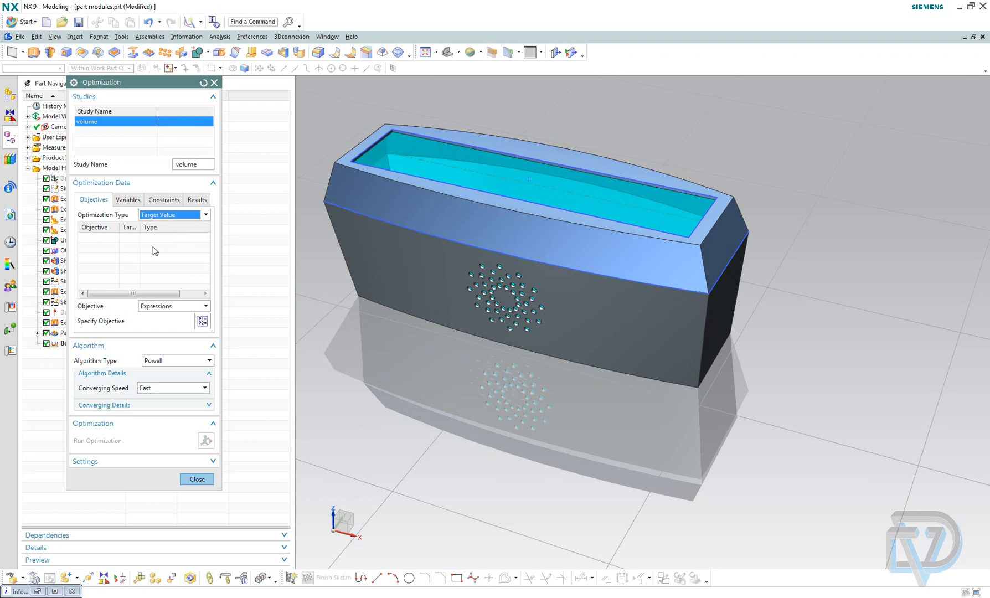
{"action": "mouse_move", "coordinate": [102, 257]}
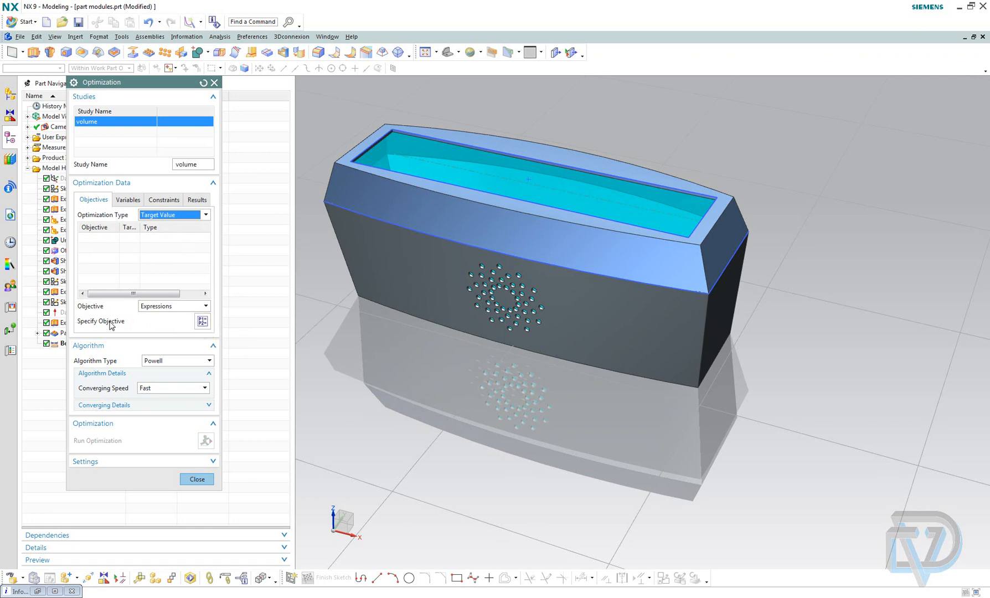
{"action": "mouse_move", "coordinate": [202, 322]}
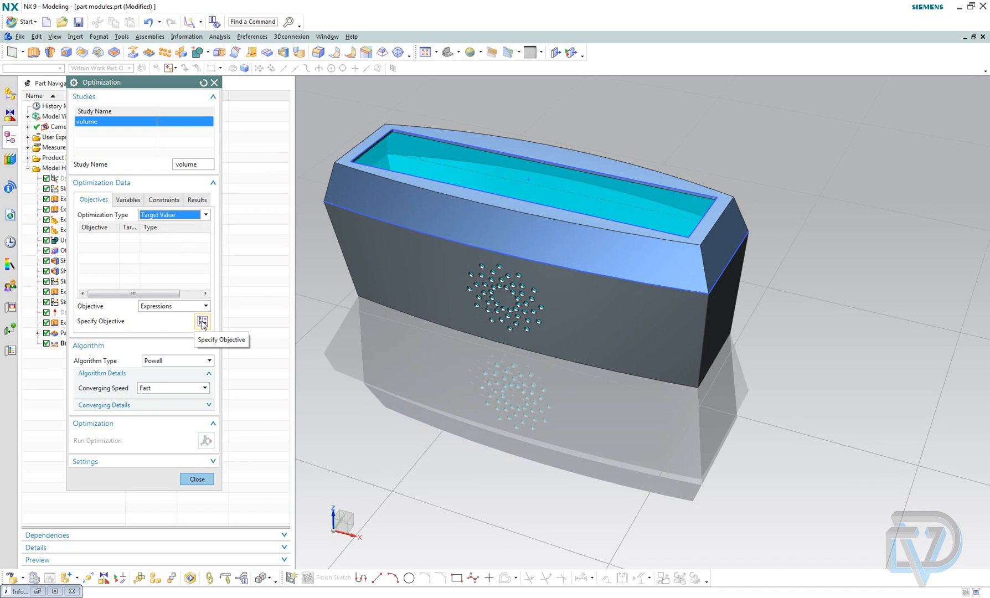
Set inches_cubed as the study objective with a target value of 18
{"action": "left_click", "coordinate": [203, 321]}
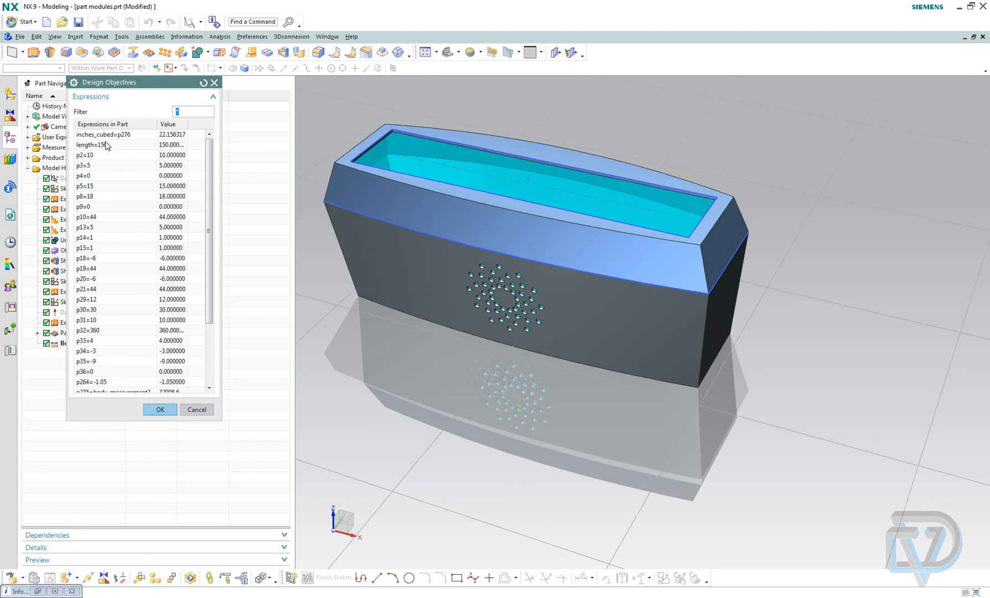
{"action": "left_click", "coordinate": [103, 134]}
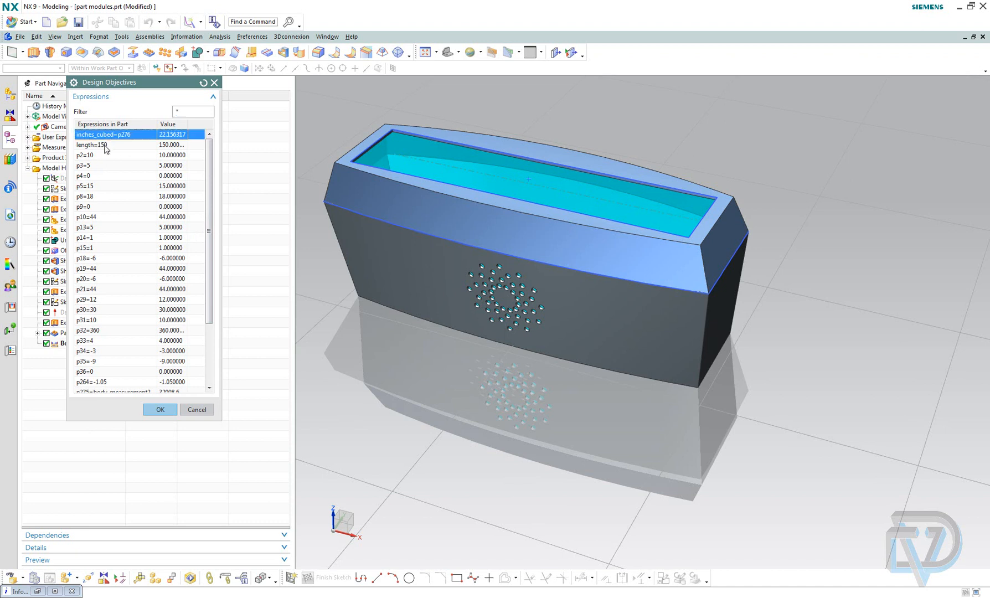
{"action": "mouse_move", "coordinate": [147, 380]}
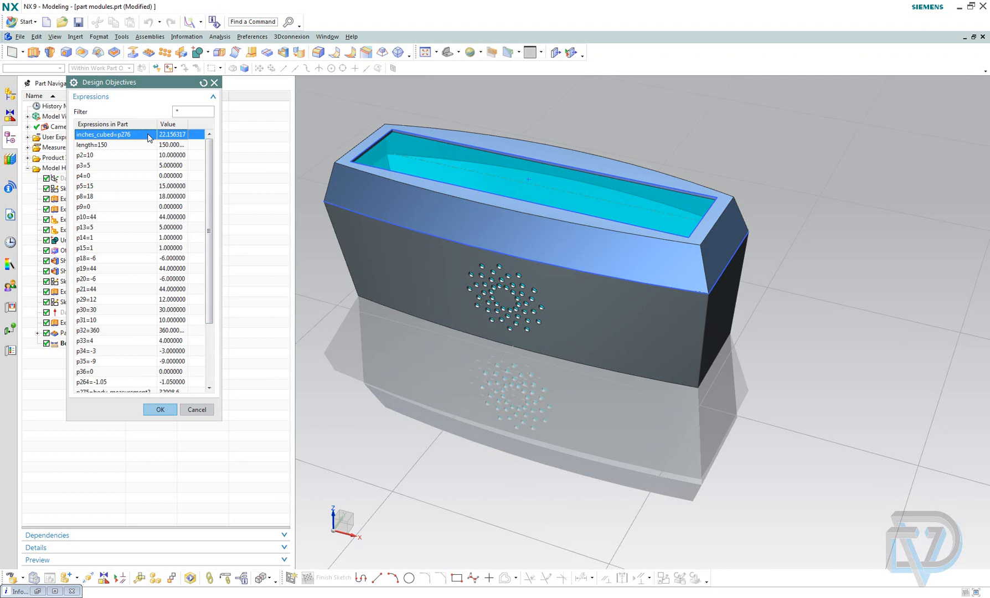
{"action": "left_click", "coordinate": [159, 409]}
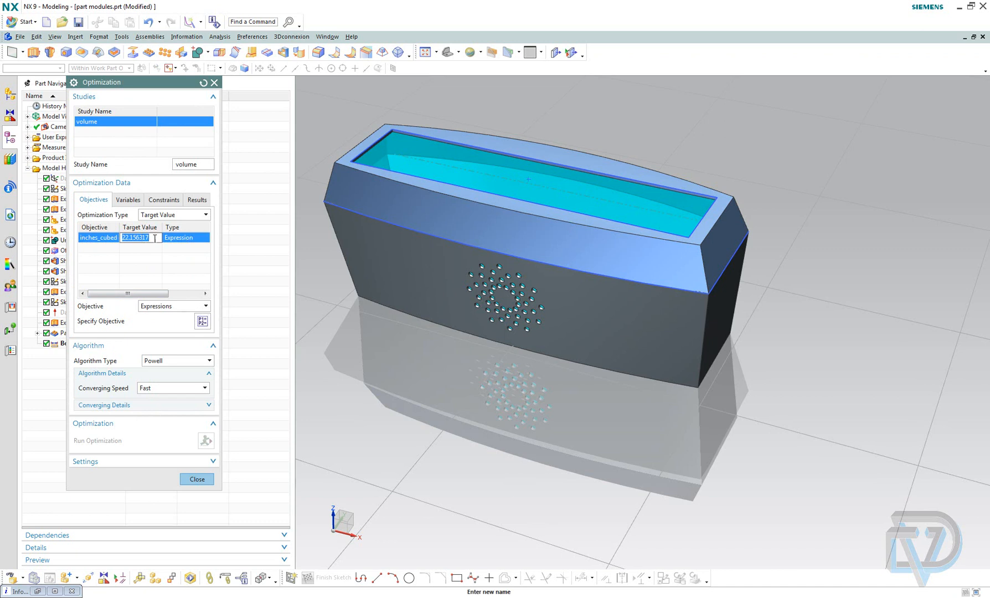
{"action": "type", "text": "18"}
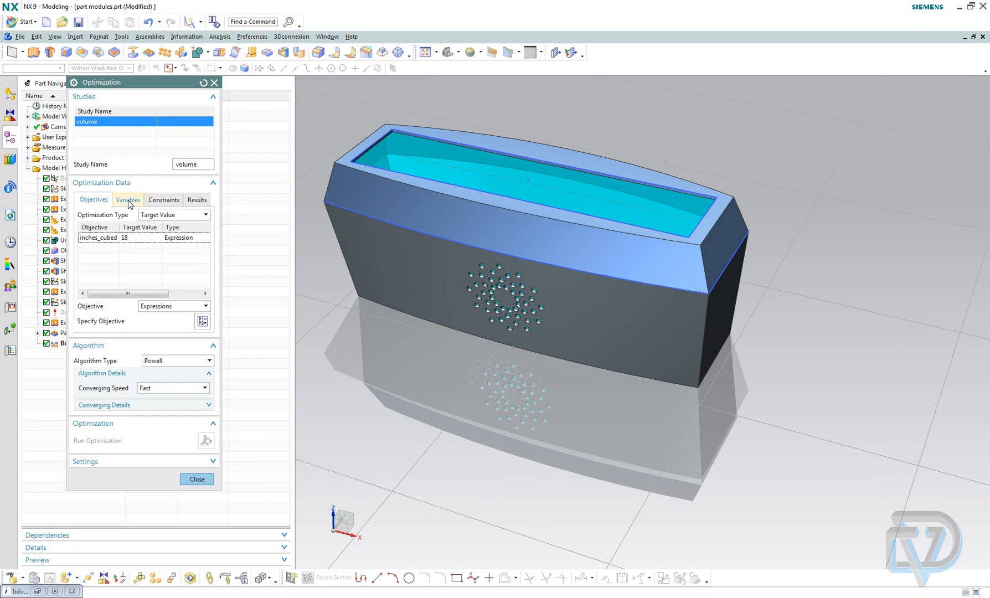
Add length (135–165) and width (36–44) as design variables, widening the dialog
{"action": "left_click", "coordinate": [128, 199]}
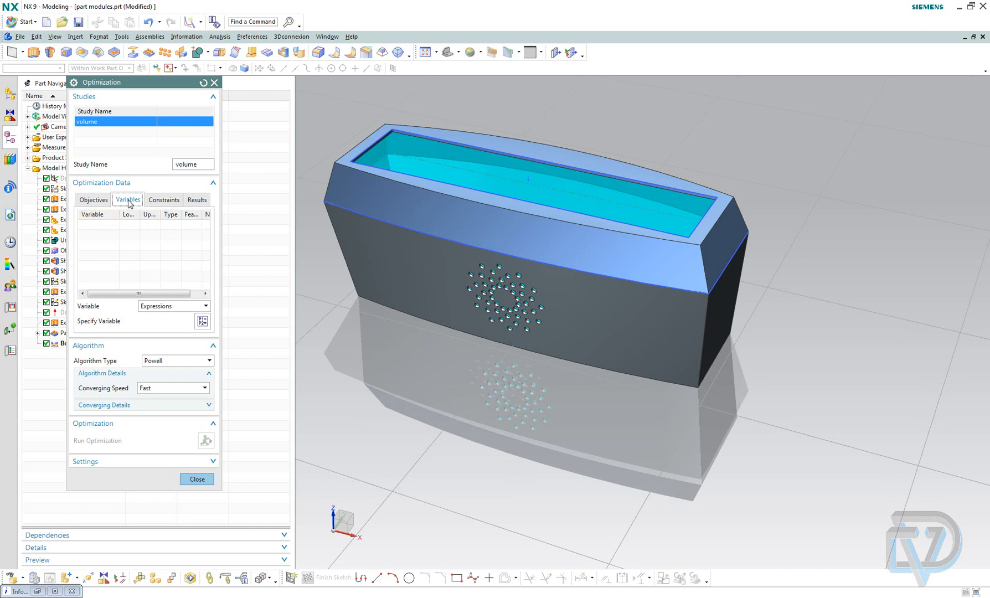
{"action": "mouse_move", "coordinate": [96, 229]}
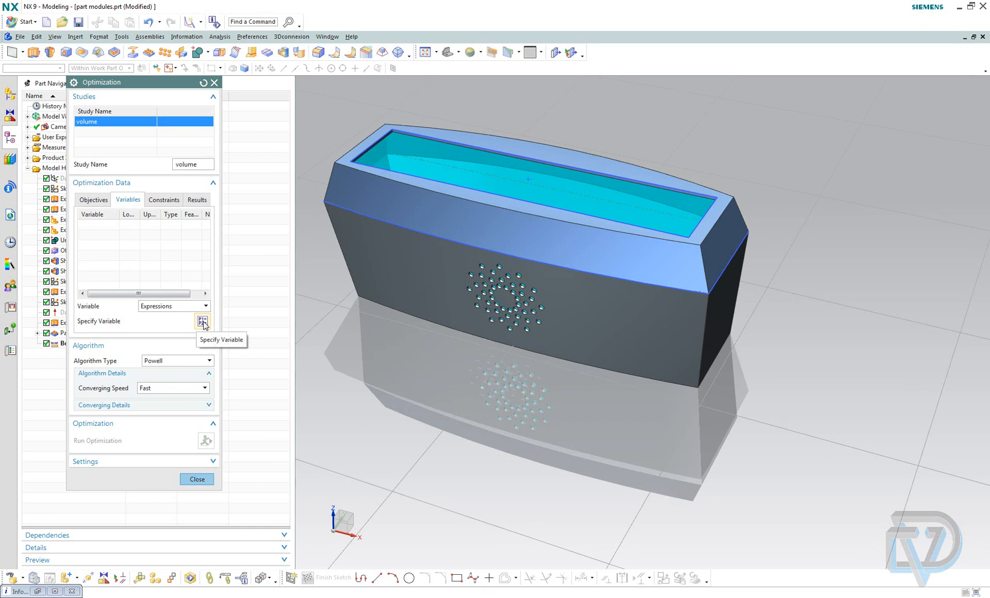
{"action": "left_click", "coordinate": [202, 322]}
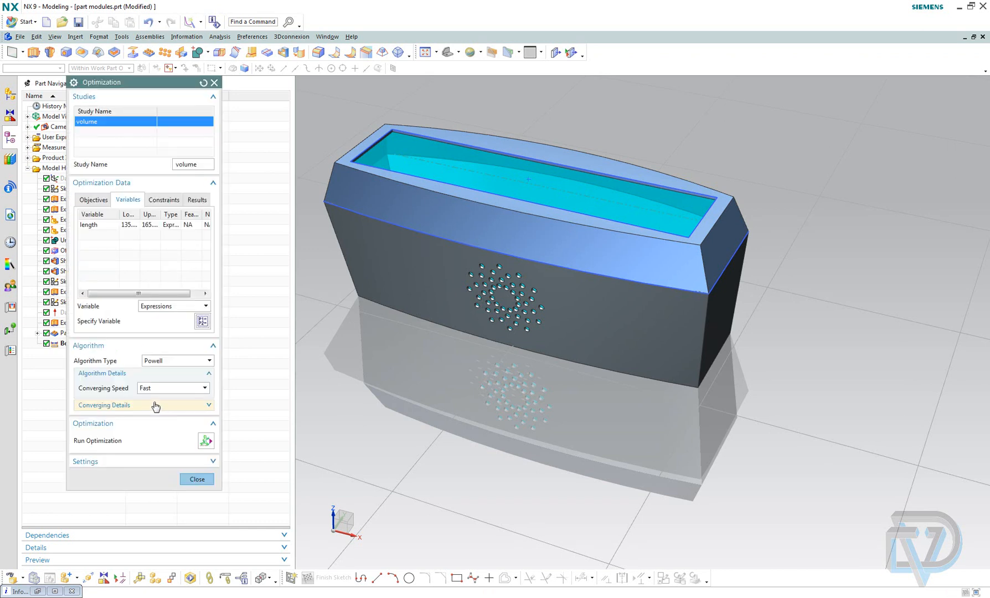
{"action": "left_click", "coordinate": [143, 405]}
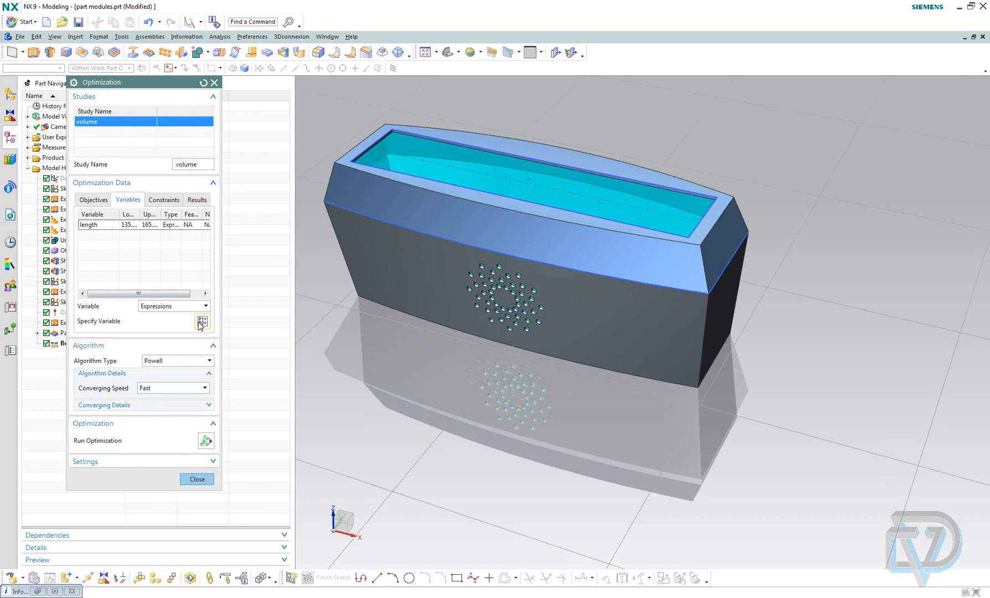
{"action": "left_click", "coordinate": [203, 323]}
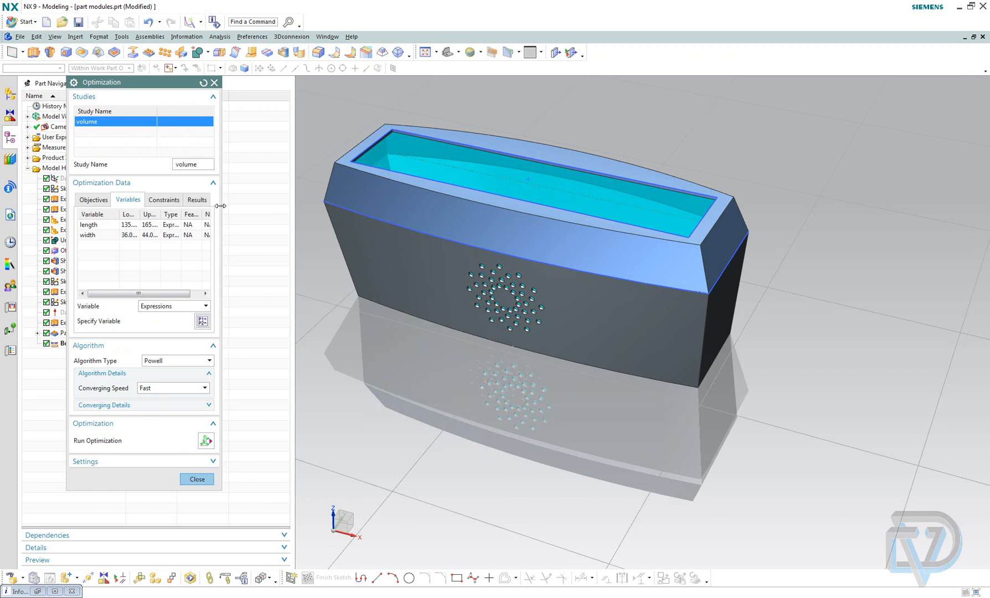
{"action": "left_click_drag", "start_coordinate": [222, 221], "coordinate": [293, 221]}
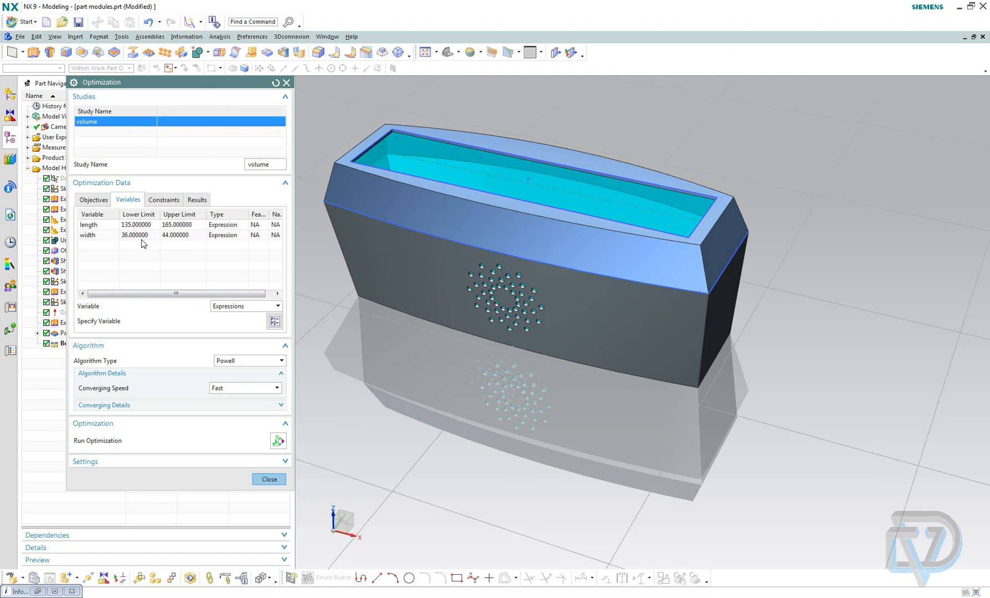
{"action": "mouse_move", "coordinate": [133, 238]}
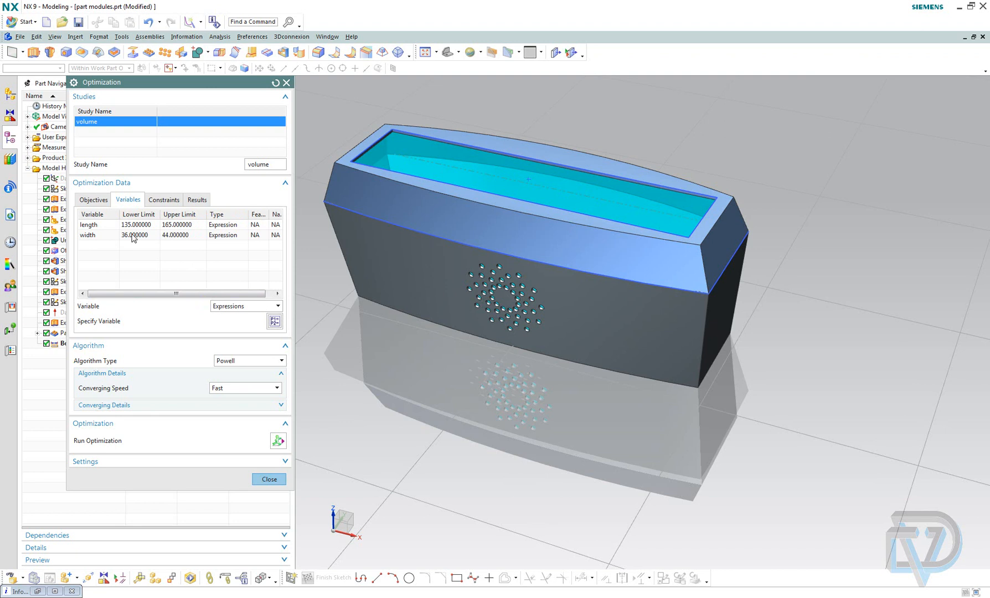
Enter variable limits of 40–60 for width and 70–150 for length
{"action": "double_click", "coordinate": [135, 234]}
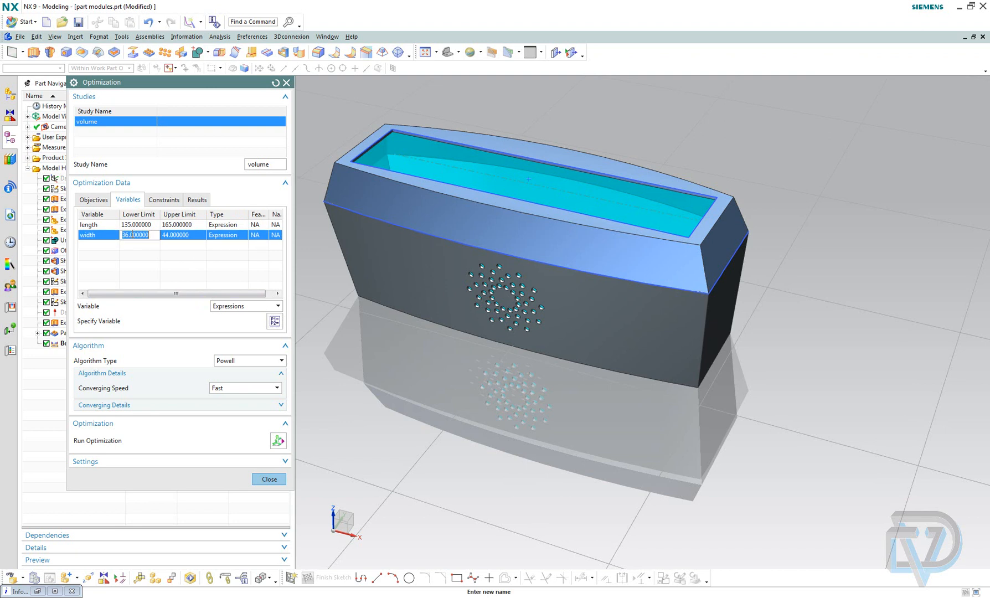
{"action": "type", "text": "40"}
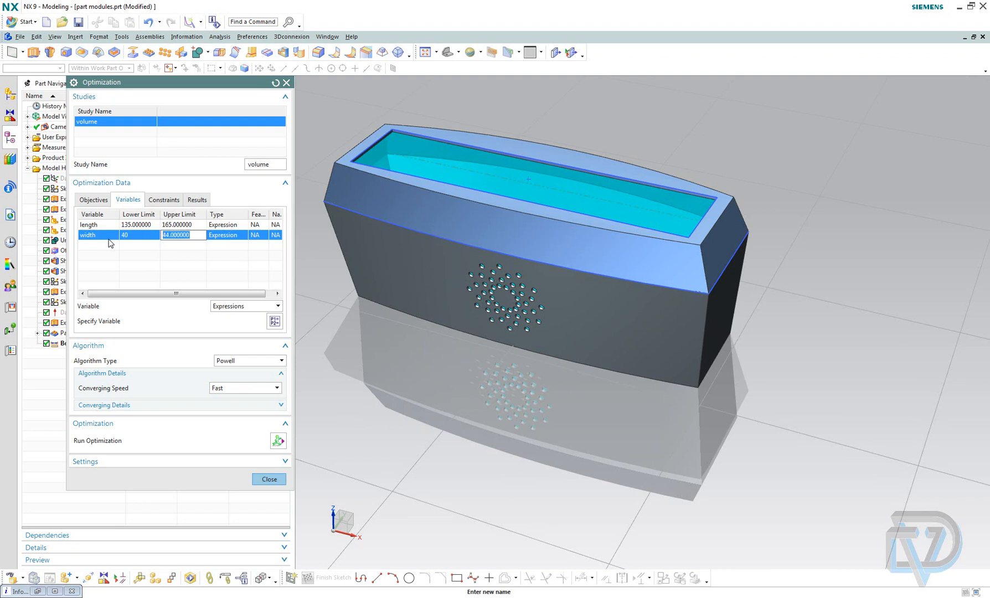
{"action": "type", "text": "60"}
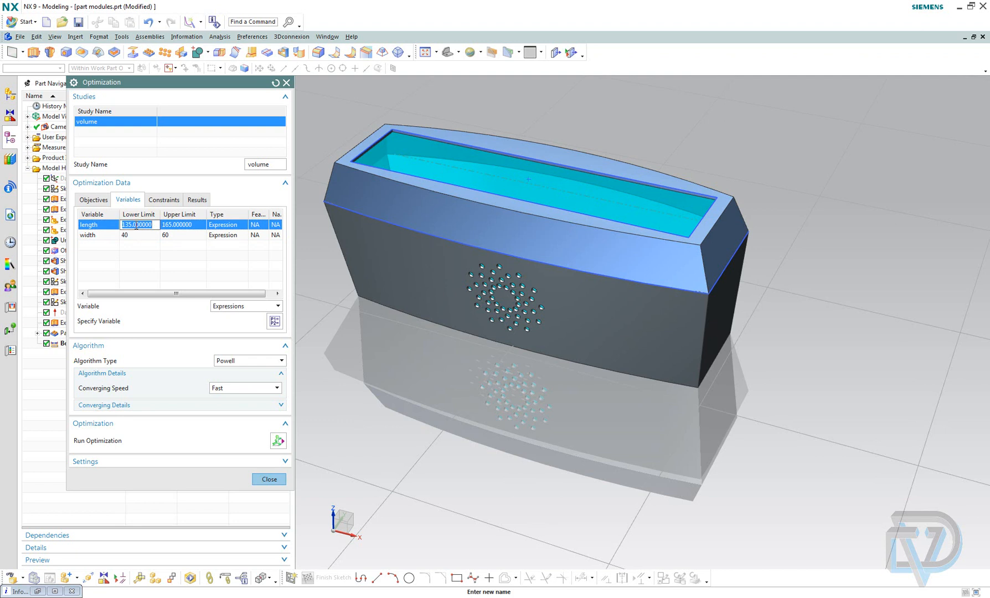
{"action": "type", "text": "70"}
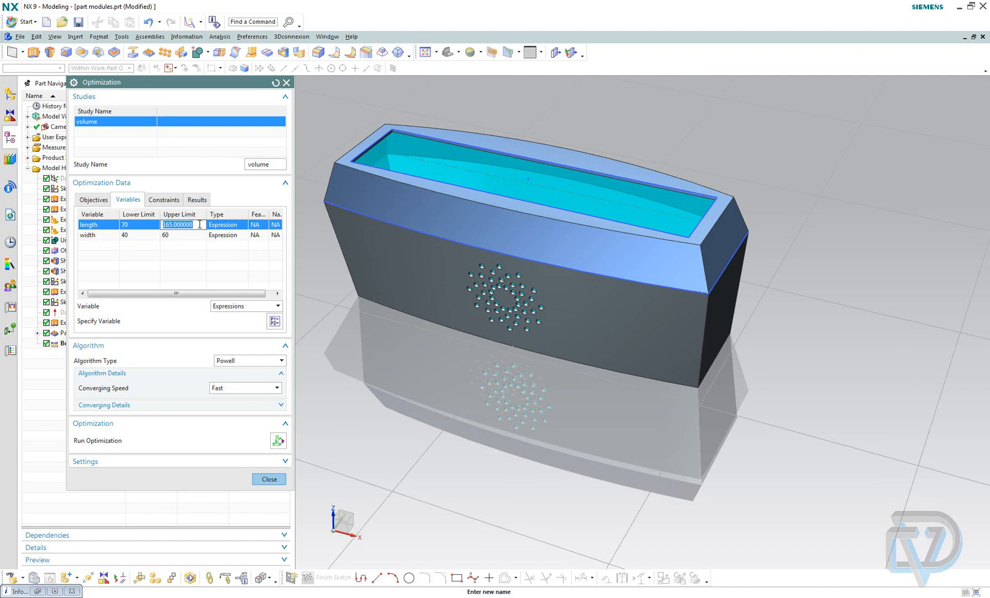
{"action": "type", "text": "150"}
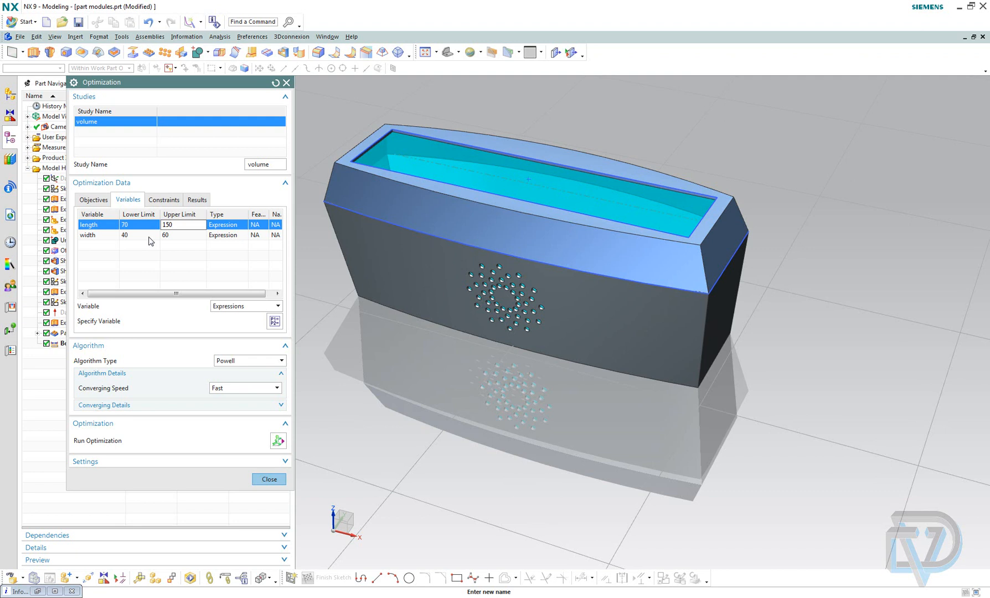
{"action": "mouse_move", "coordinate": [138, 389]}
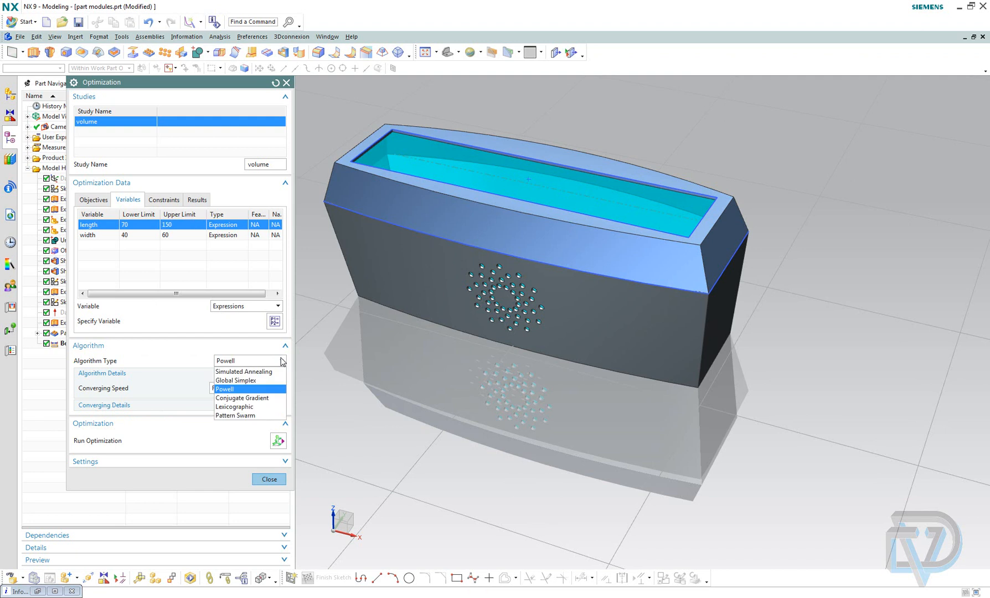
{"action": "mouse_move", "coordinate": [243, 372]}
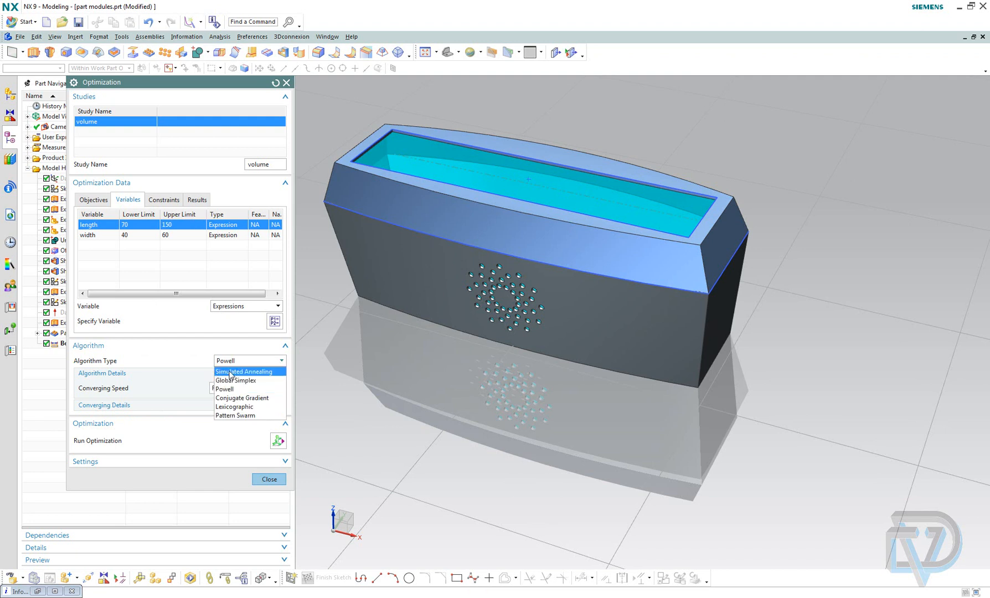
{"action": "mouse_move", "coordinate": [230, 390]}
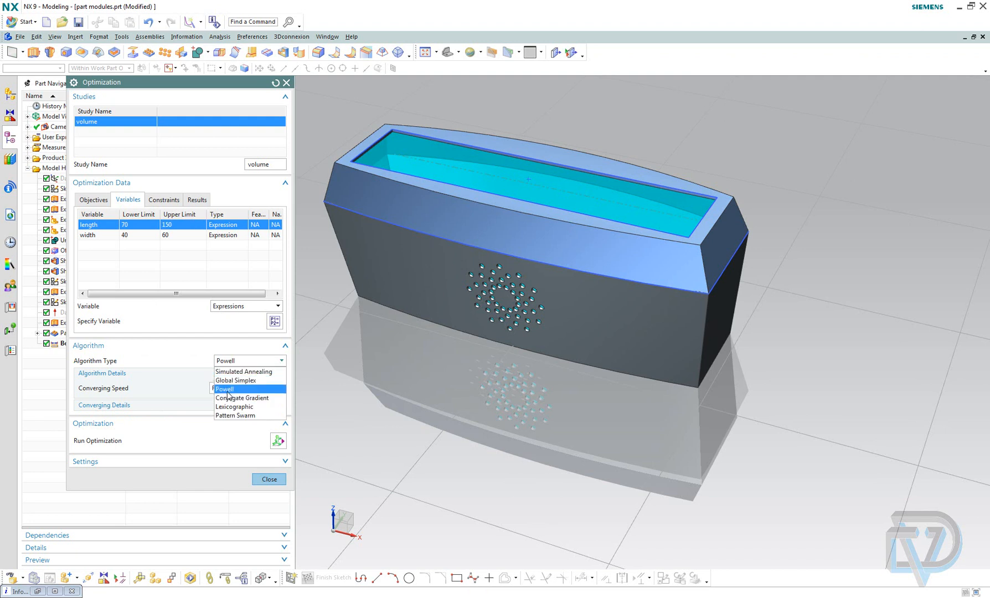
Keep the Powell algorithm and set converging speed to Medium
{"action": "left_click", "coordinate": [225, 389]}
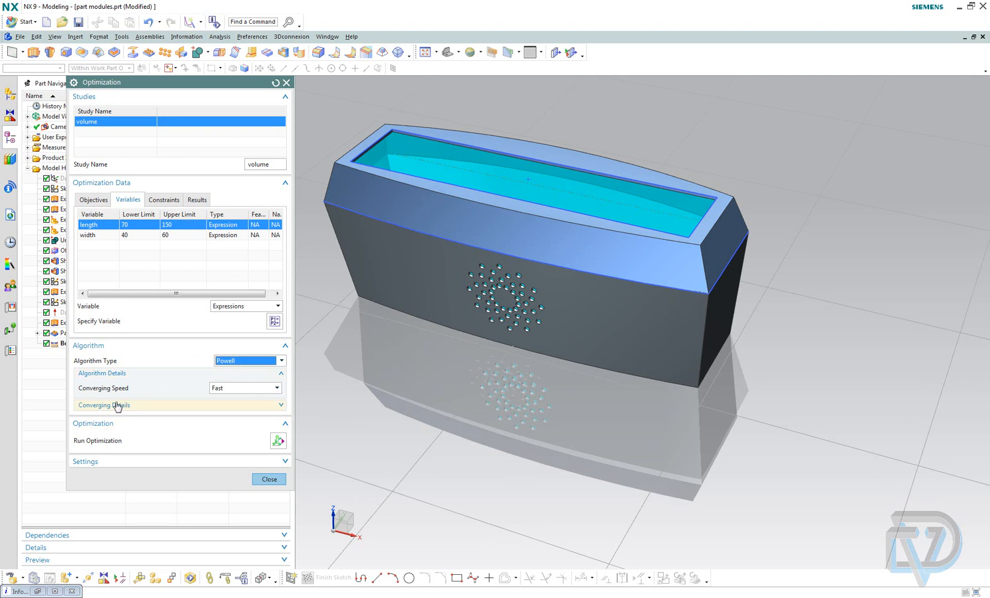
{"action": "left_click", "coordinate": [276, 388]}
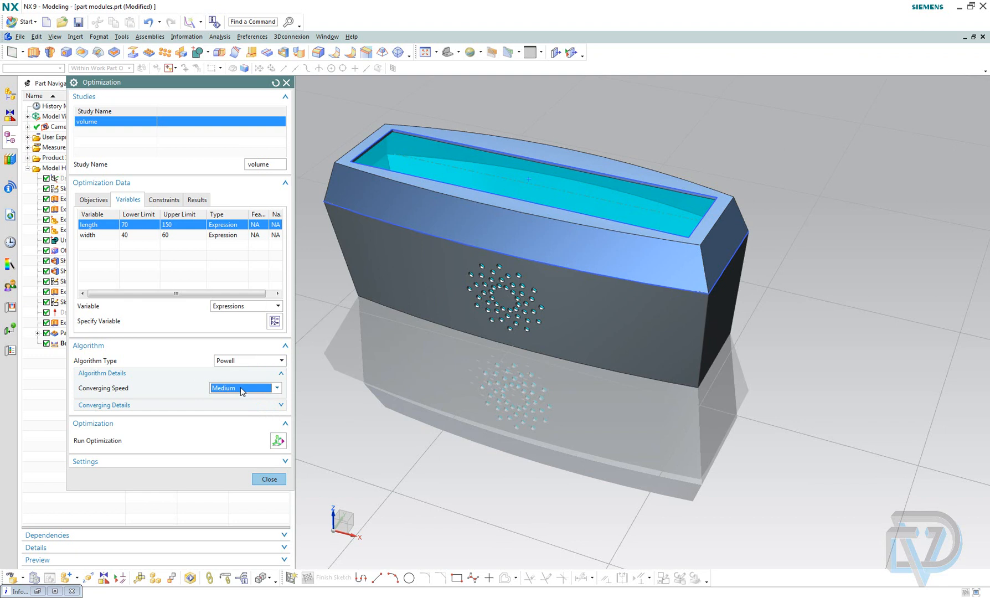
{"action": "mouse_move", "coordinate": [242, 390]}
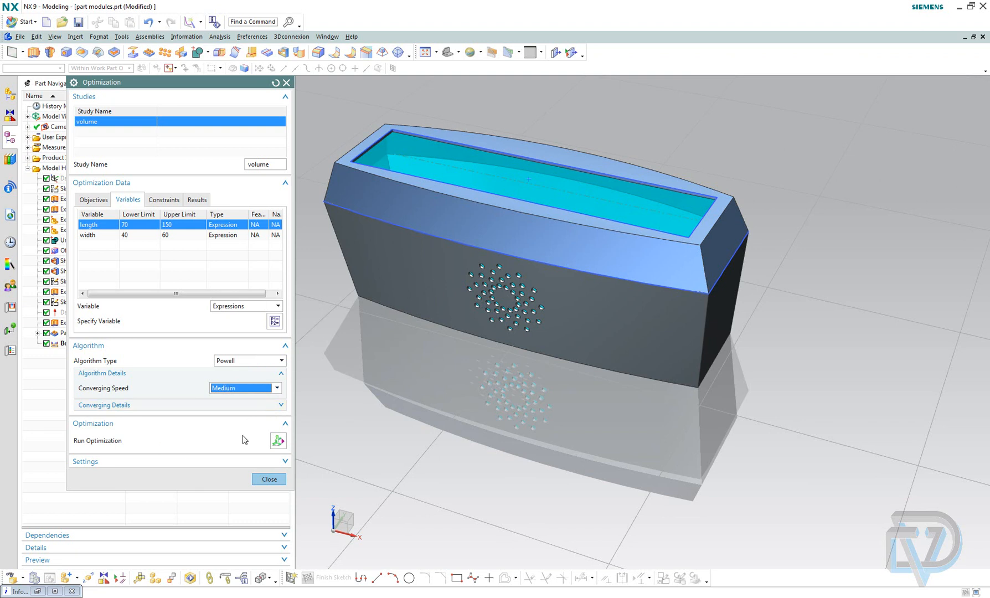
{"action": "mouse_move", "coordinate": [277, 441]}
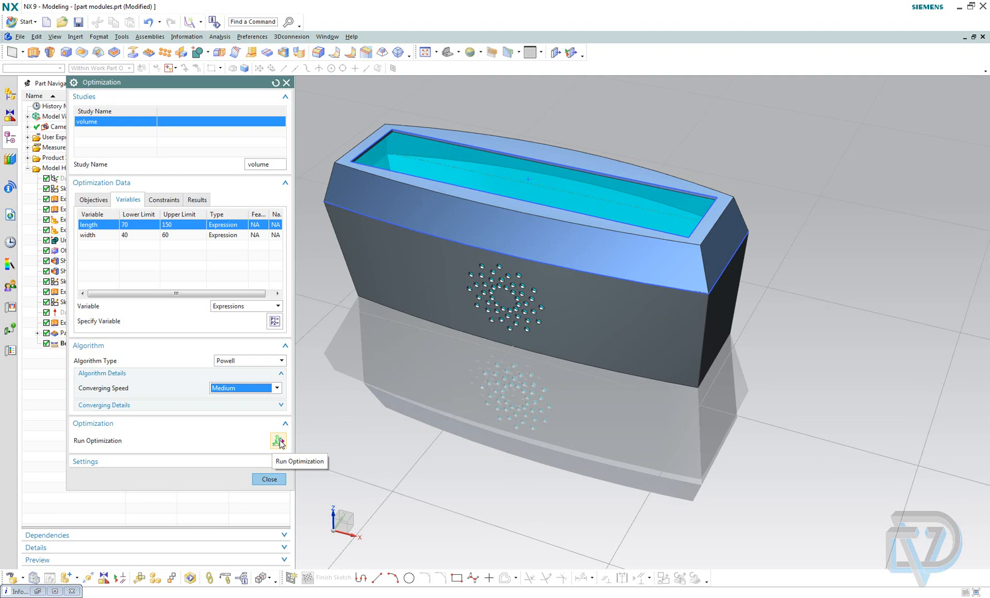
Run the volume optimization and let the enclosure update through its iterations
{"action": "left_click", "coordinate": [277, 440]}
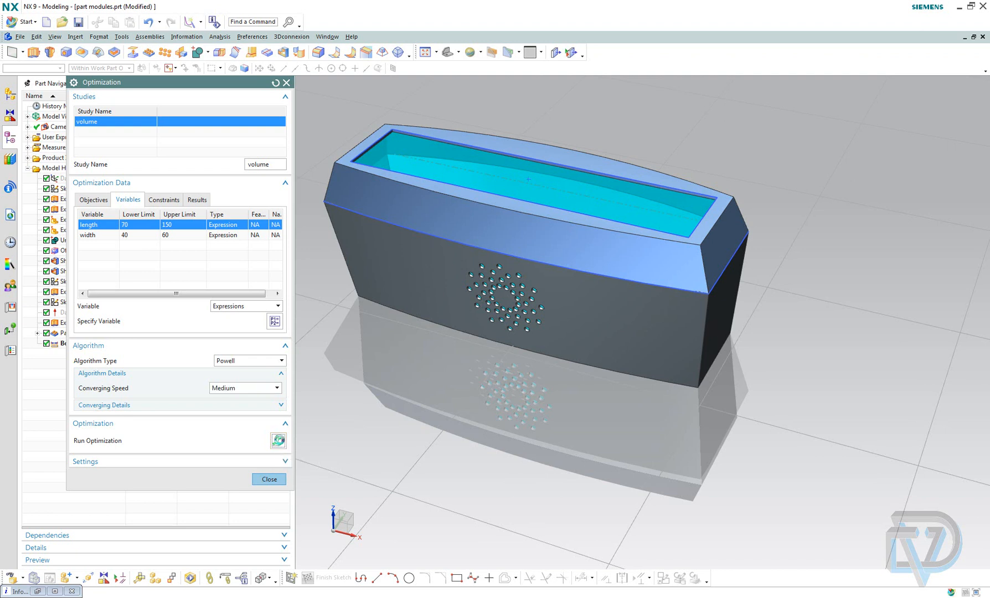
{"action": "left_click", "coordinate": [278, 440]}
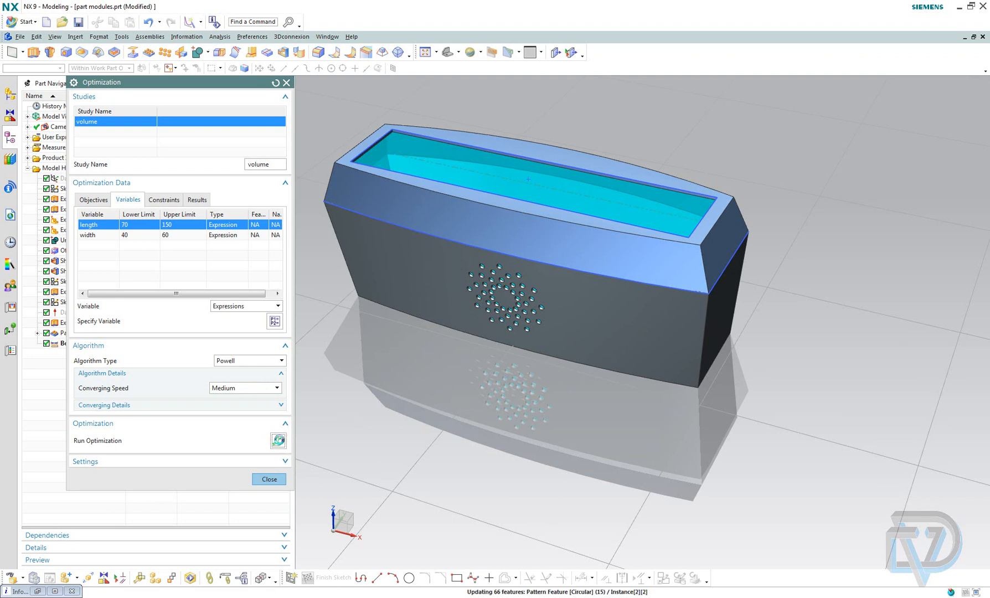
{"action": "left_click", "coordinate": [278, 440]}
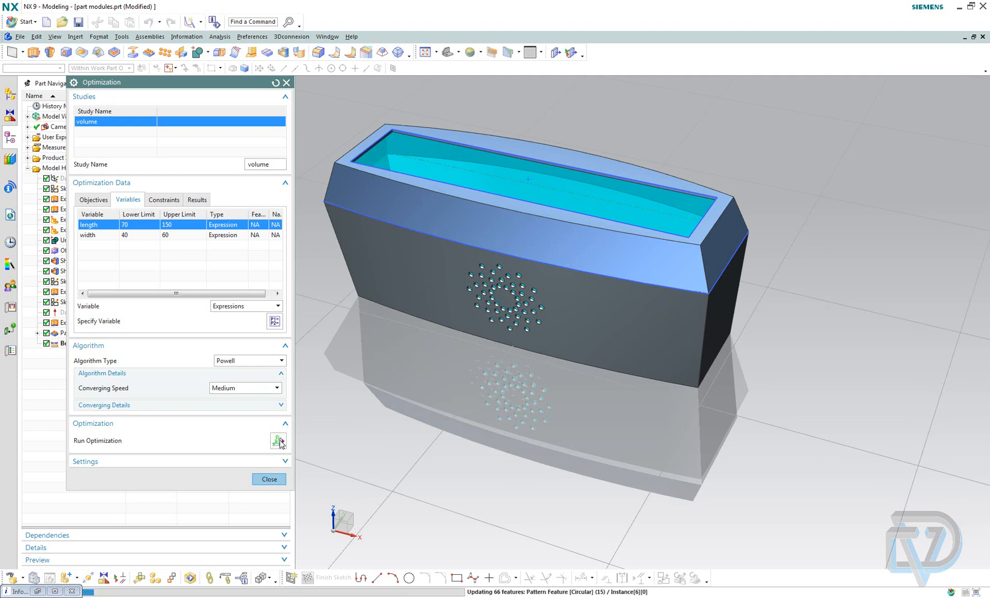
{"action": "left_click", "coordinate": [278, 440]}
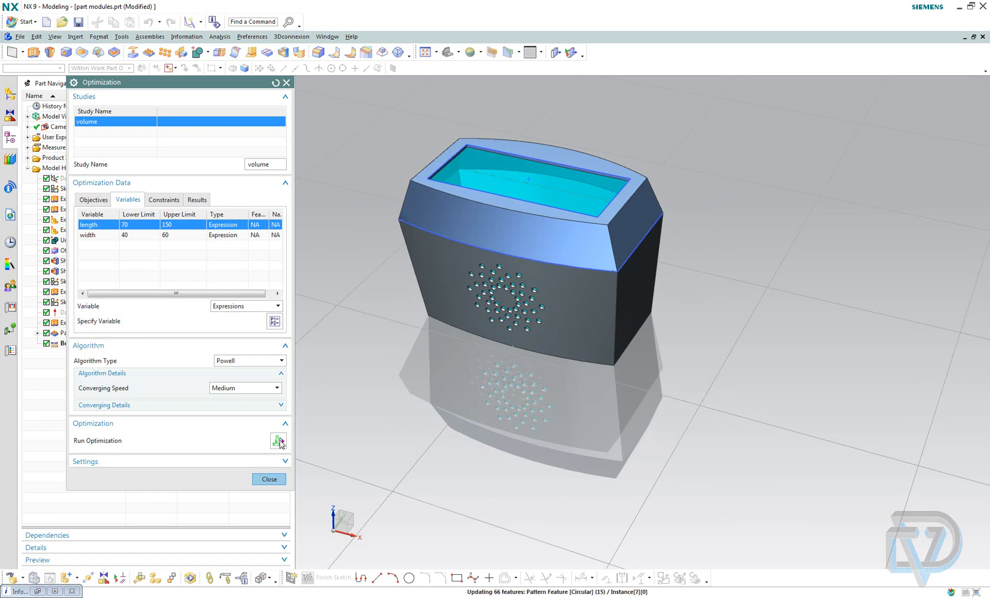
{"action": "left_click", "coordinate": [275, 440]}
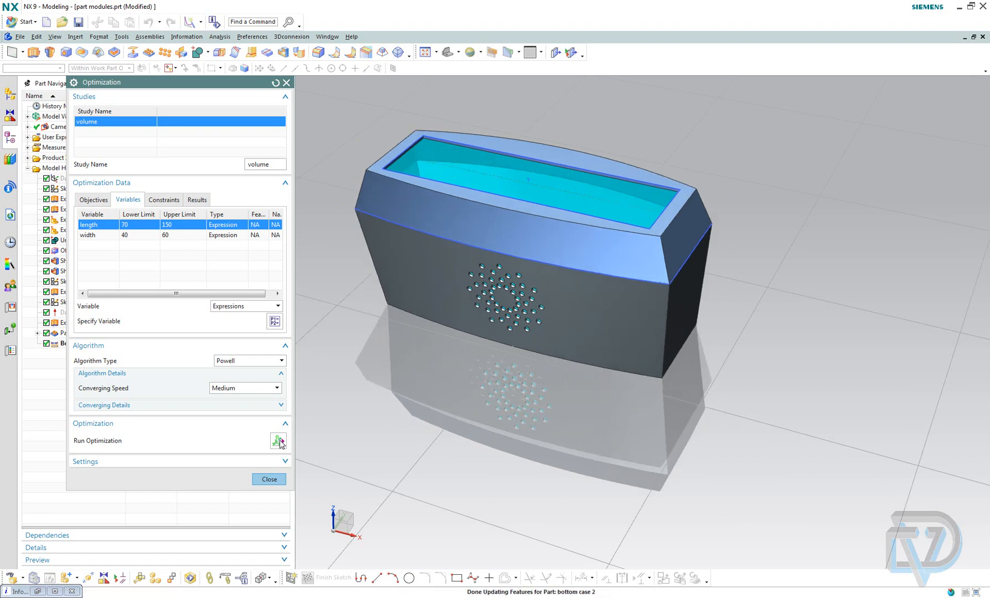
{"action": "left_click", "coordinate": [279, 440]}
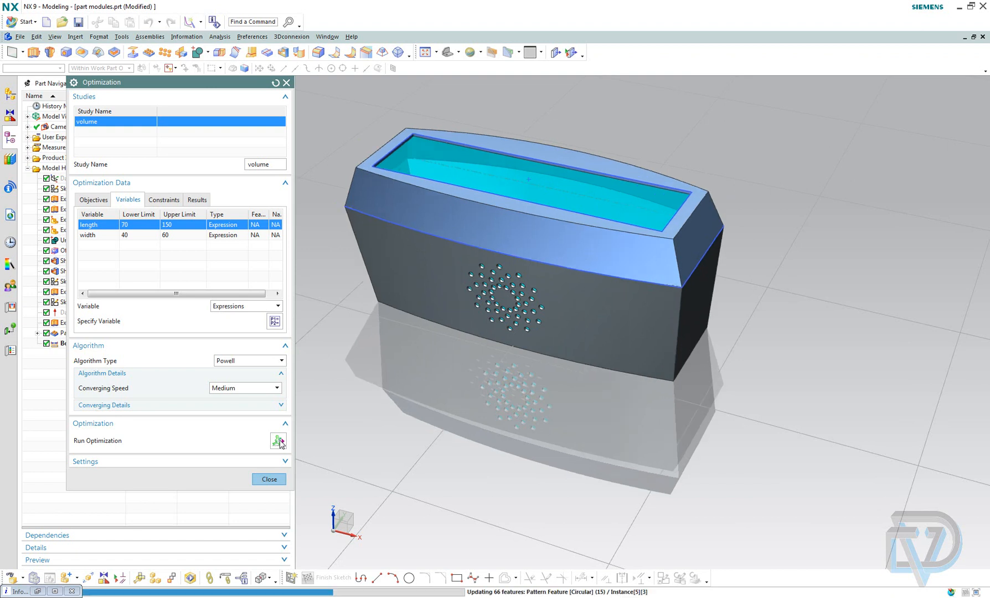
{"action": "left_click", "coordinate": [278, 440]}
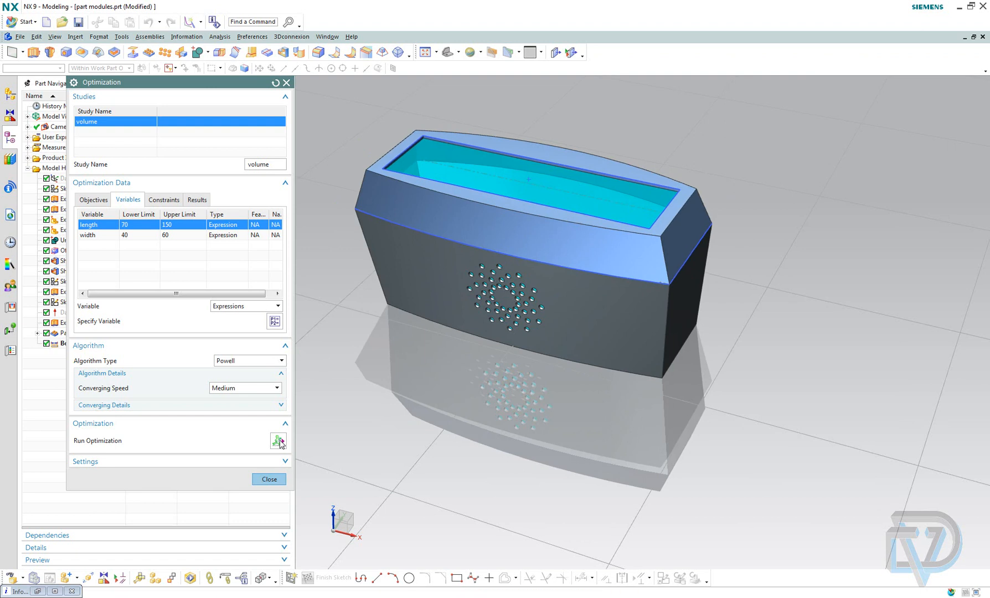
{"action": "left_click", "coordinate": [277, 440]}
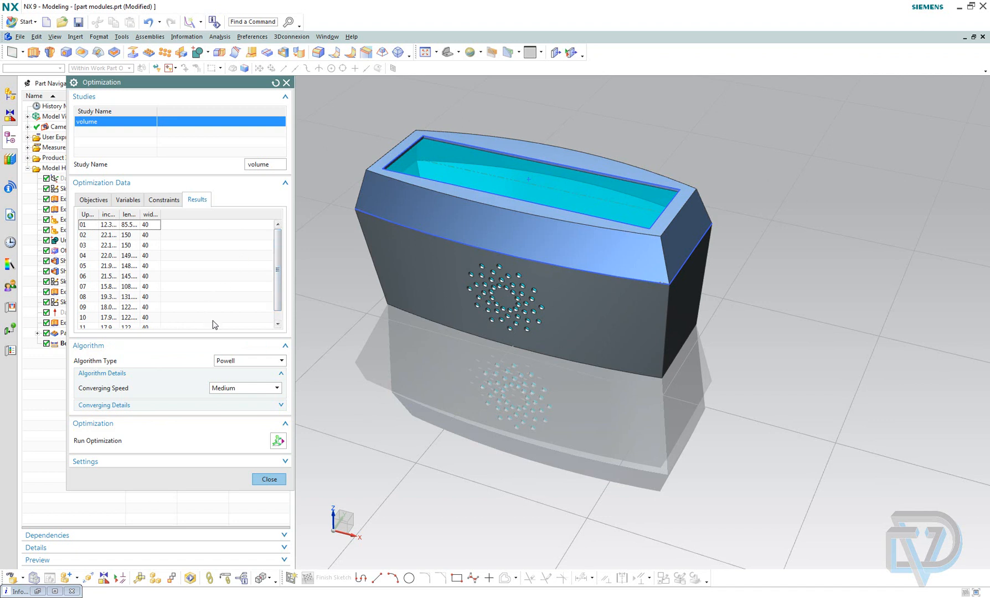
Select final iteration 11: volume 17.9985 in³, length 122.762, width 40
{"action": "scroll", "scroll_direction": "down", "scroll_amount": 3}
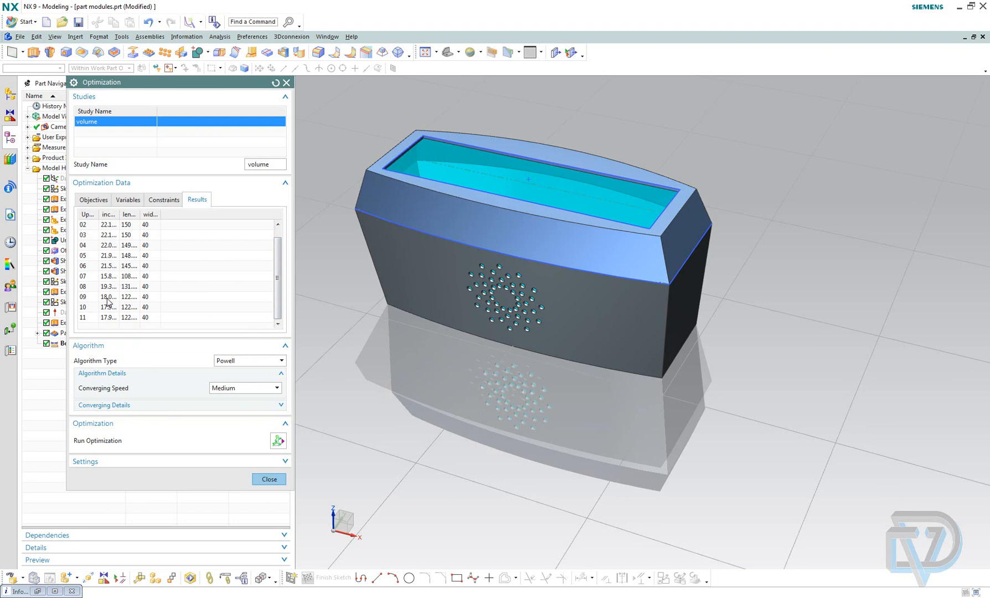
{"action": "mouse_move", "coordinate": [127, 299]}
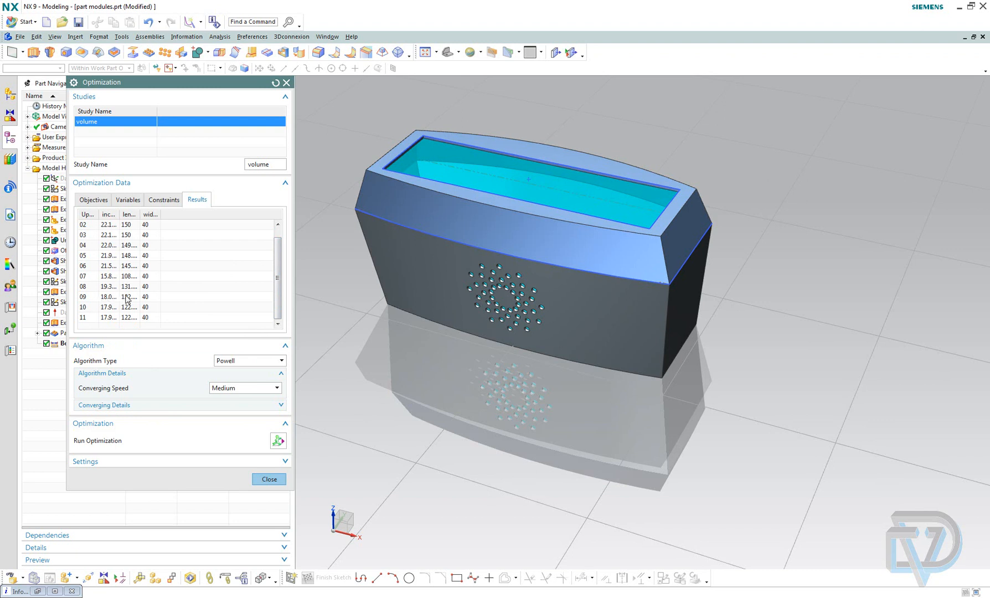
{"action": "left_click", "coordinate": [114, 317]}
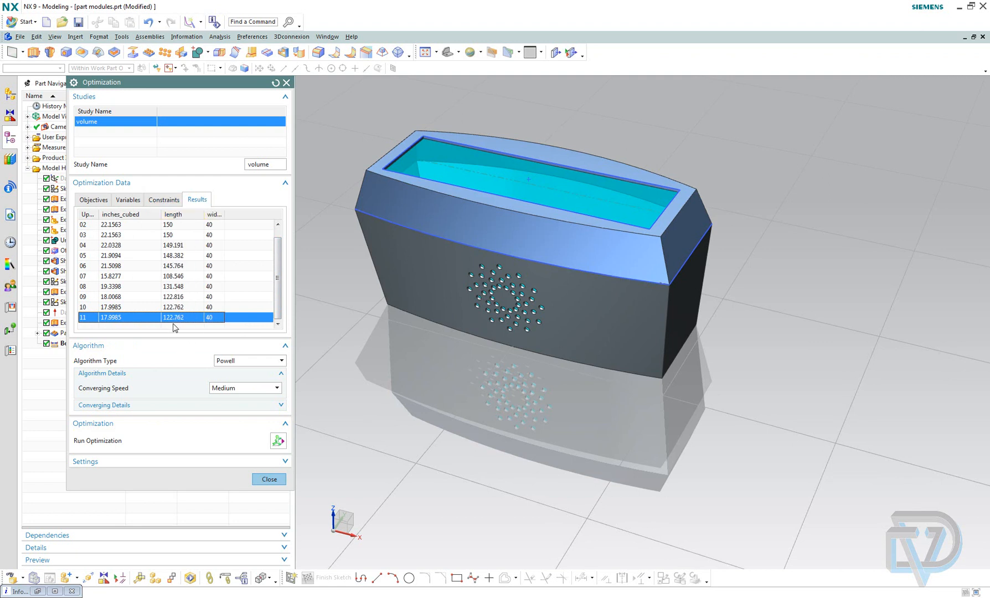
{"action": "mouse_move", "coordinate": [176, 328]}
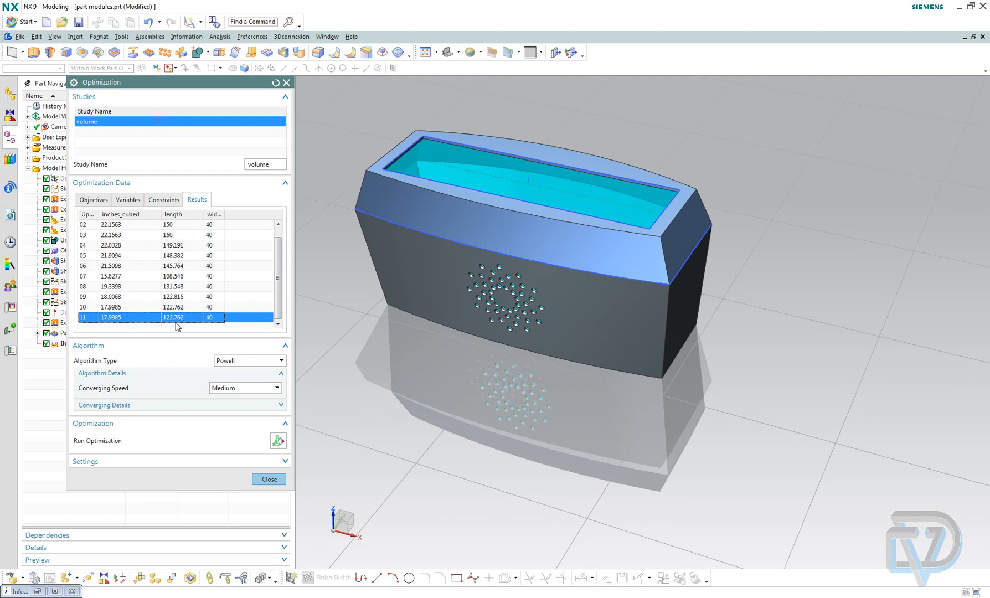
{"action": "mouse_move", "coordinate": [215, 328]}
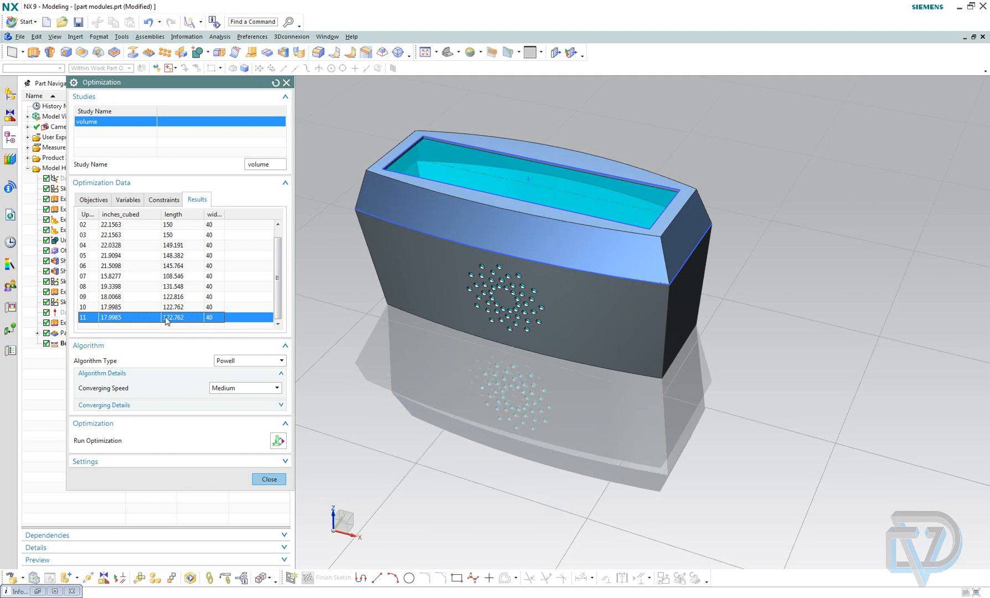
{"action": "mouse_move", "coordinate": [202, 314]}
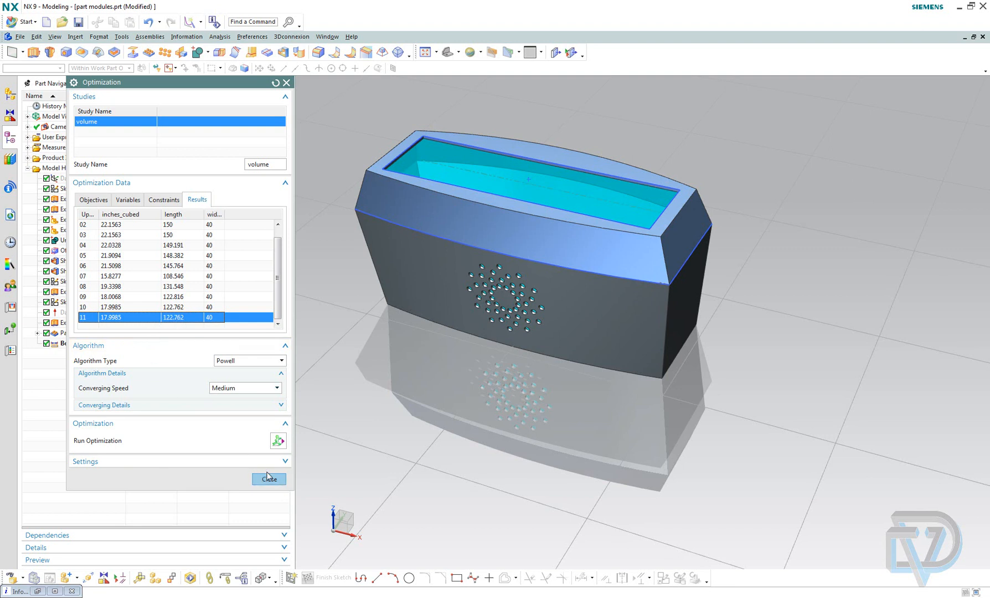
Close the Optimization dialog and orbit the optimized enclosure to view other sides
{"action": "left_click_drag", "start_coordinate": [529, 179], "coordinate": [562, 406]}
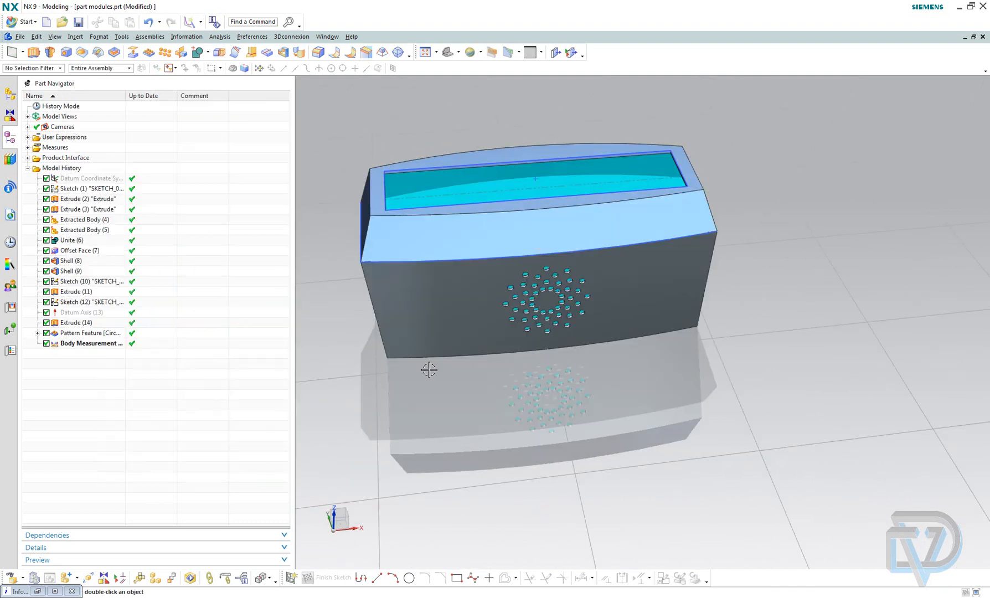
{"action": "left_click_drag", "start_coordinate": [428, 369], "coordinate": [616, 432]}
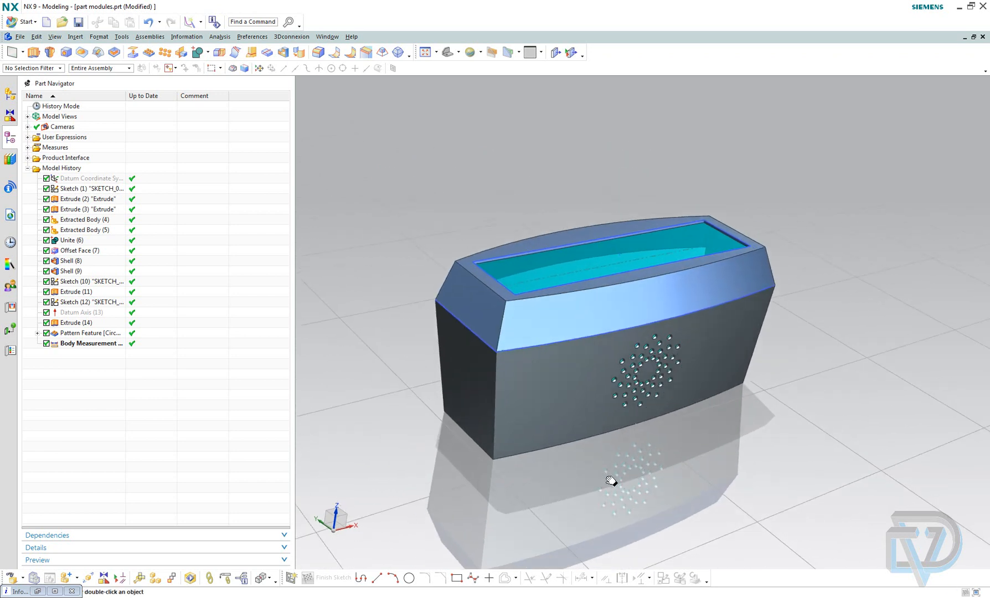
{"action": "left_click_drag", "start_coordinate": [611, 480], "coordinate": [656, 458]}
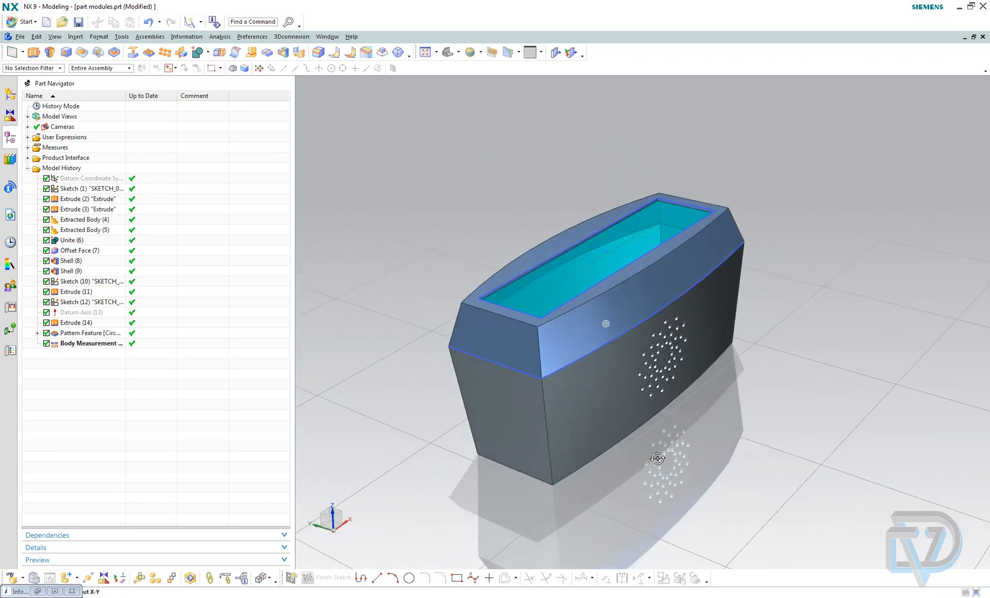